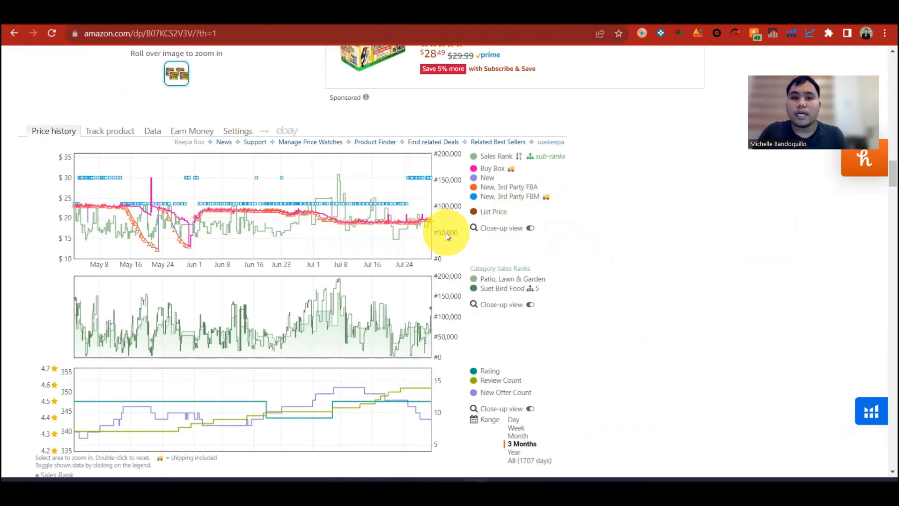
mouse_move(430, 232)
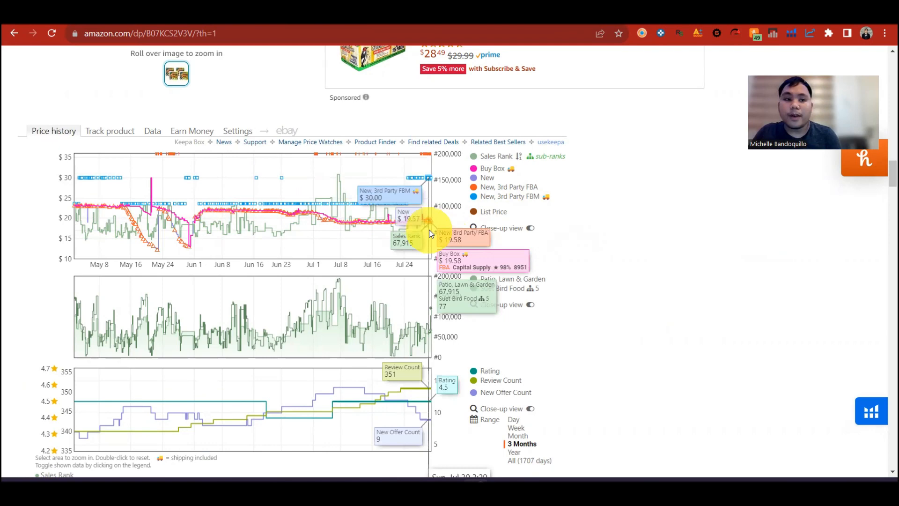
mouse_move(496, 254)
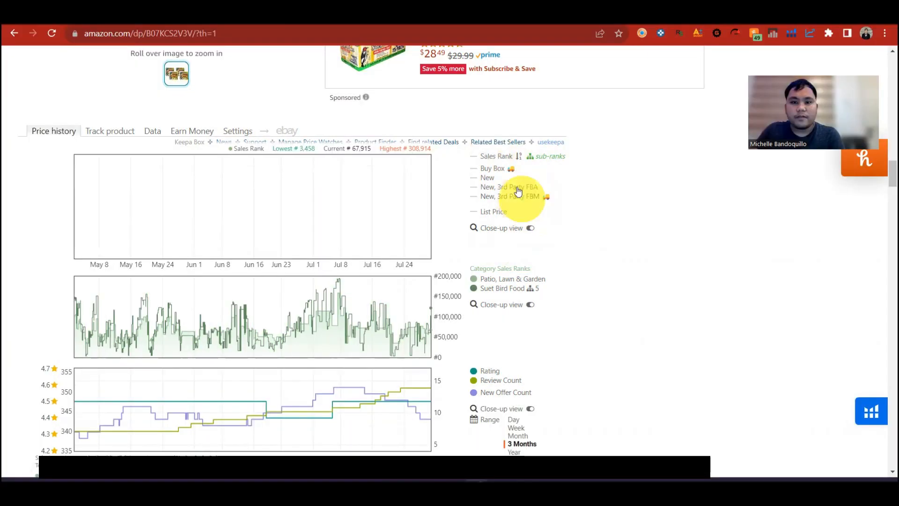
- Isolate the Buy Box price line in the chart and scroll toward the Keepa calculator box
click(492, 169)
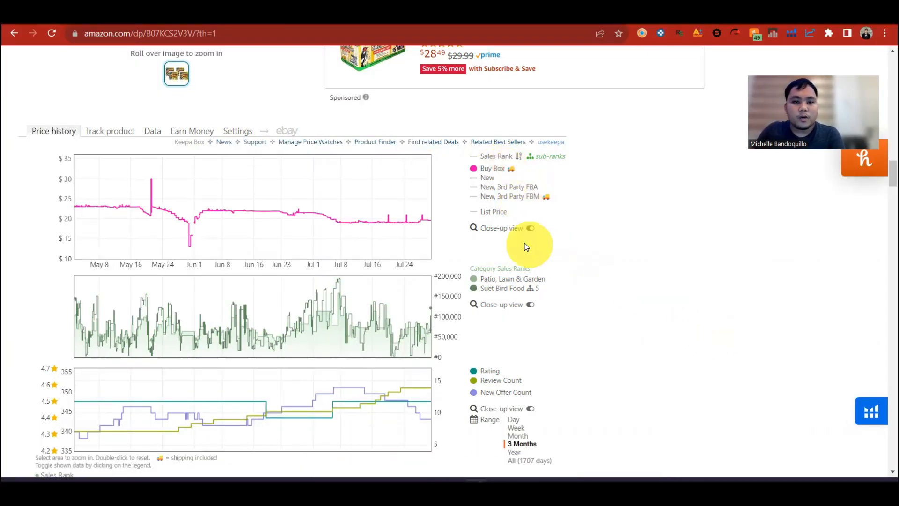
mouse_move(93, 203)
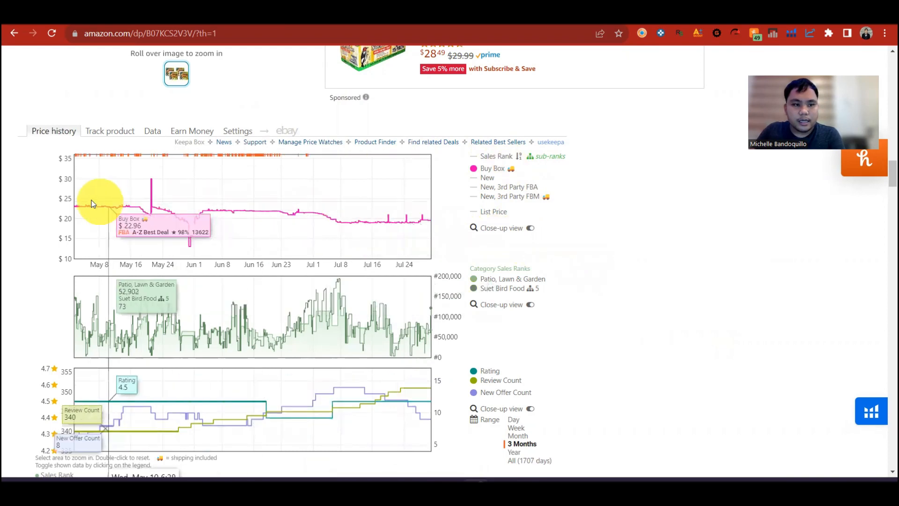
scroll(down, 3)
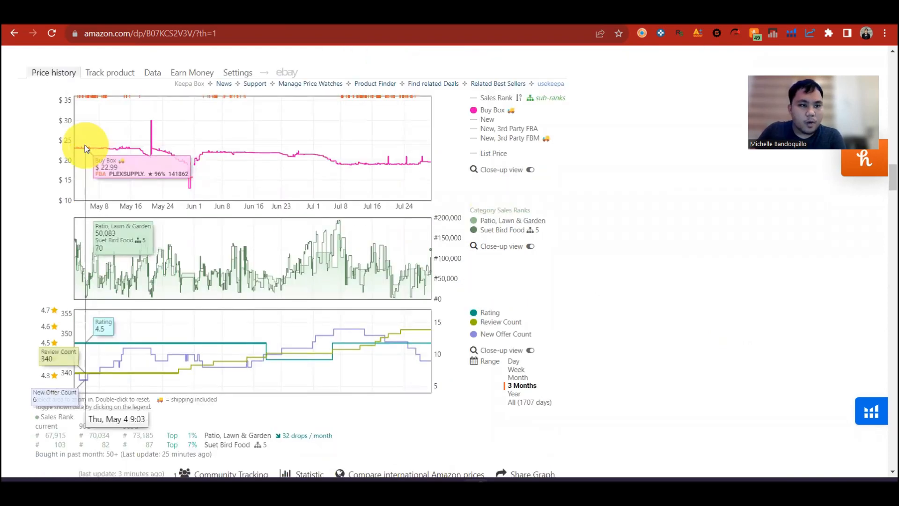
mouse_move(419, 184)
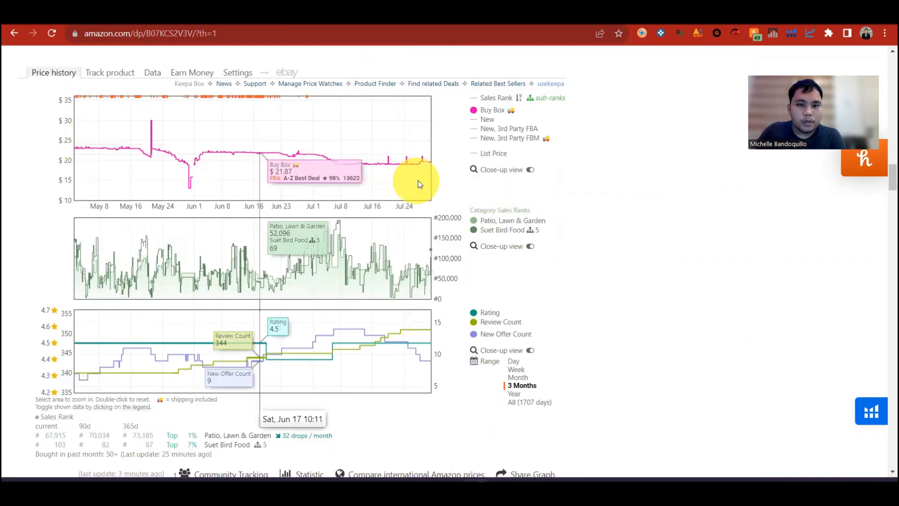
mouse_move(407, 169)
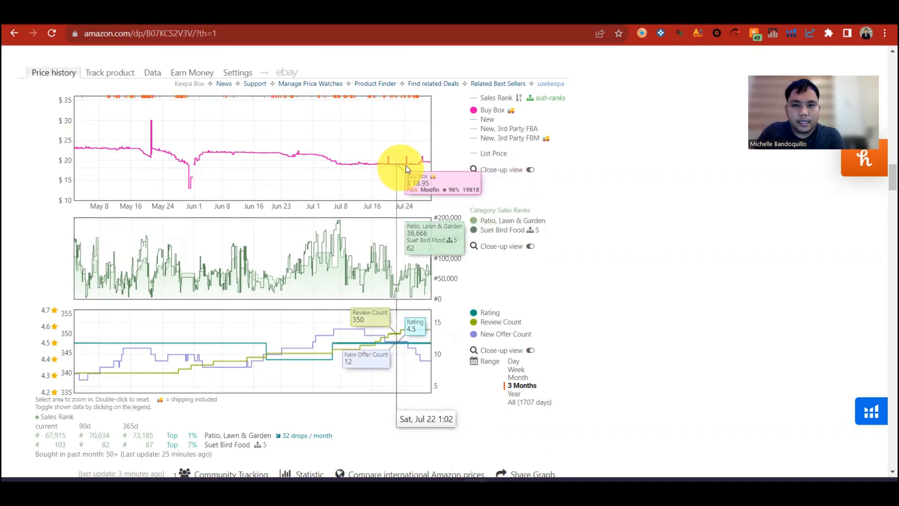
mouse_move(364, 168)
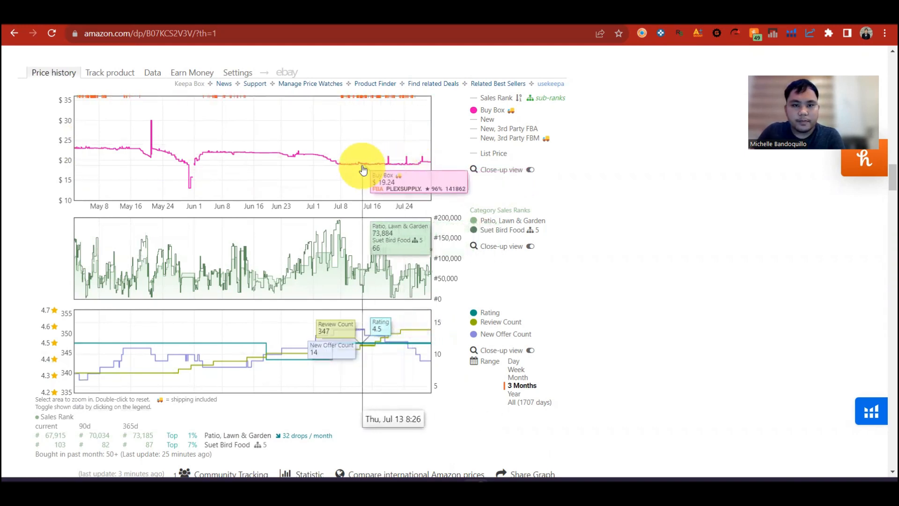
mouse_move(360, 157)
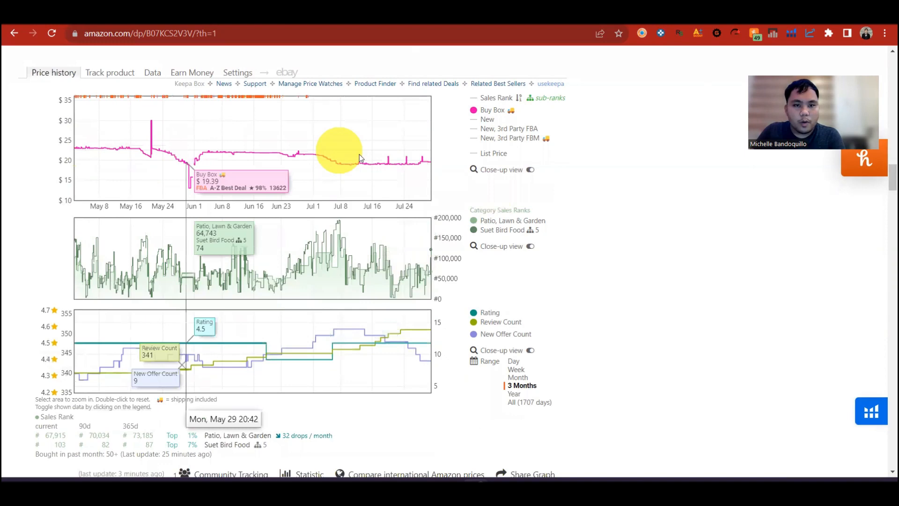
mouse_move(431, 165)
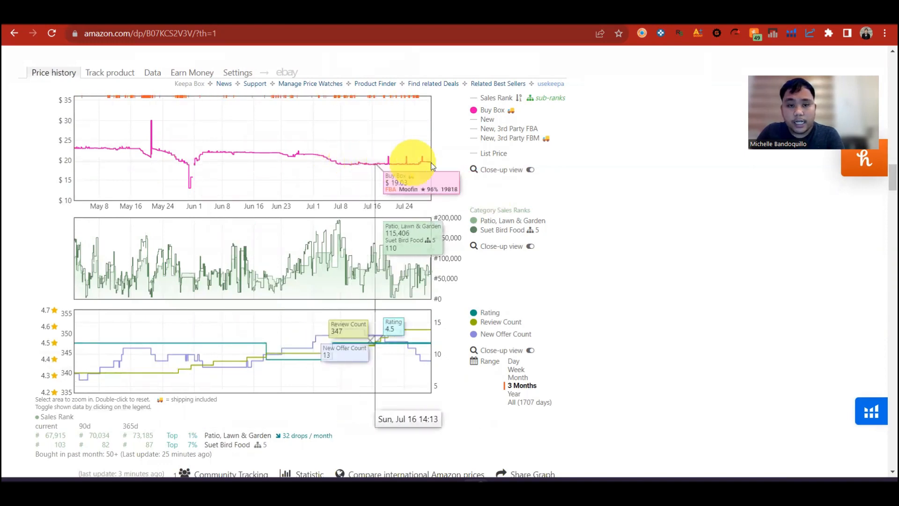
mouse_move(377, 165)
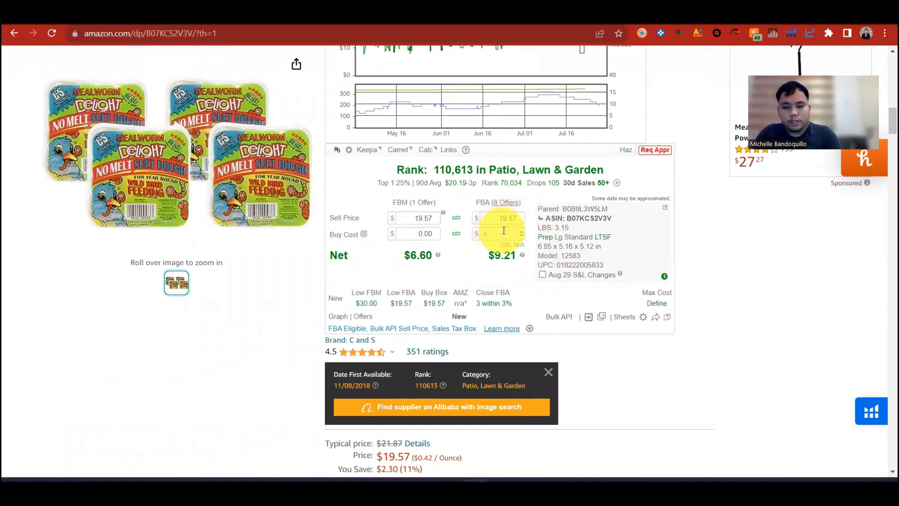
- Enter a 7.00 buy cost in the calculator, then scroll down to the price history graph
text(7.00)
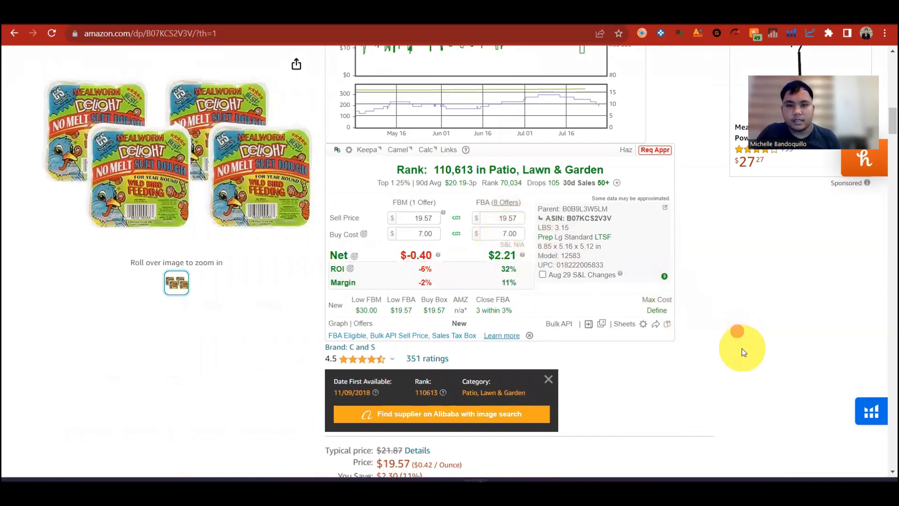
scroll(down, 3)
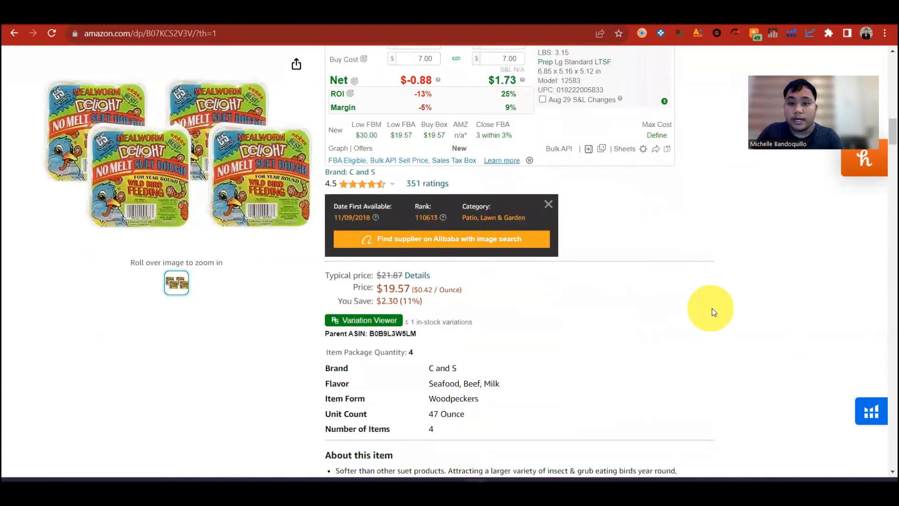
scroll(down, 3)
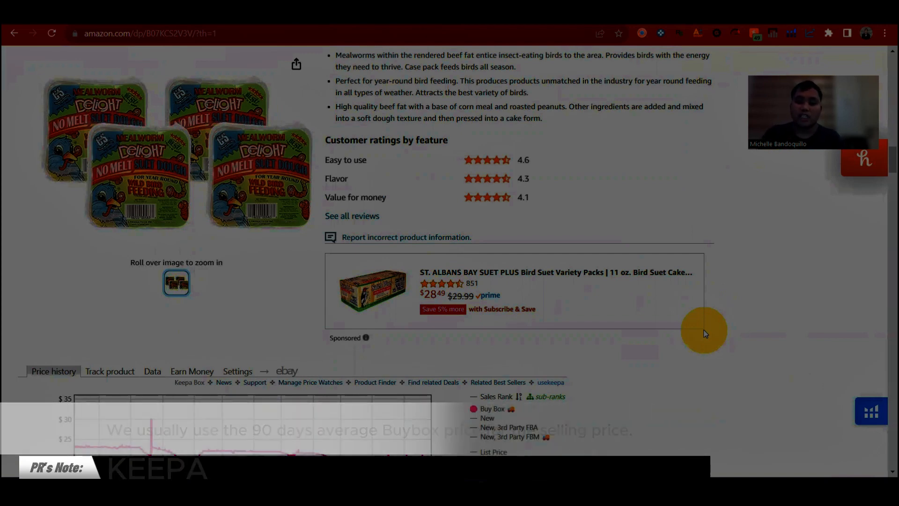
scroll(down, 3)
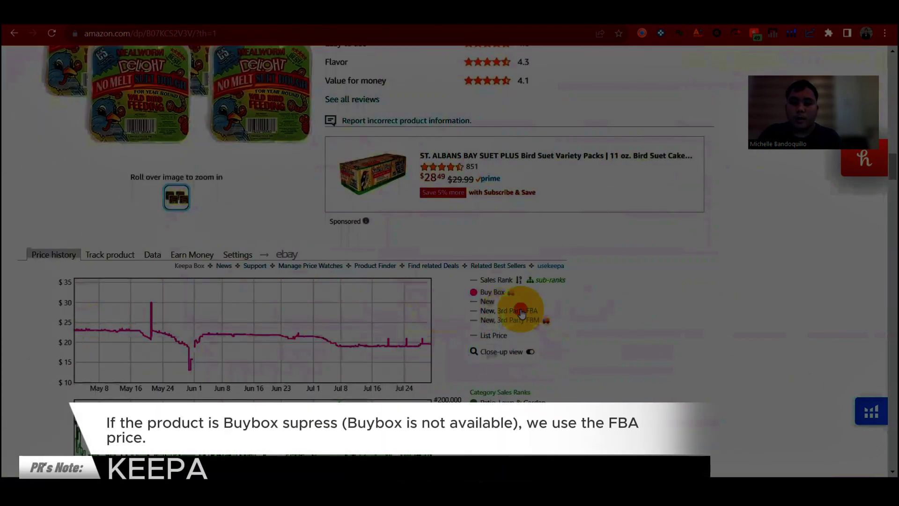
click(512, 310)
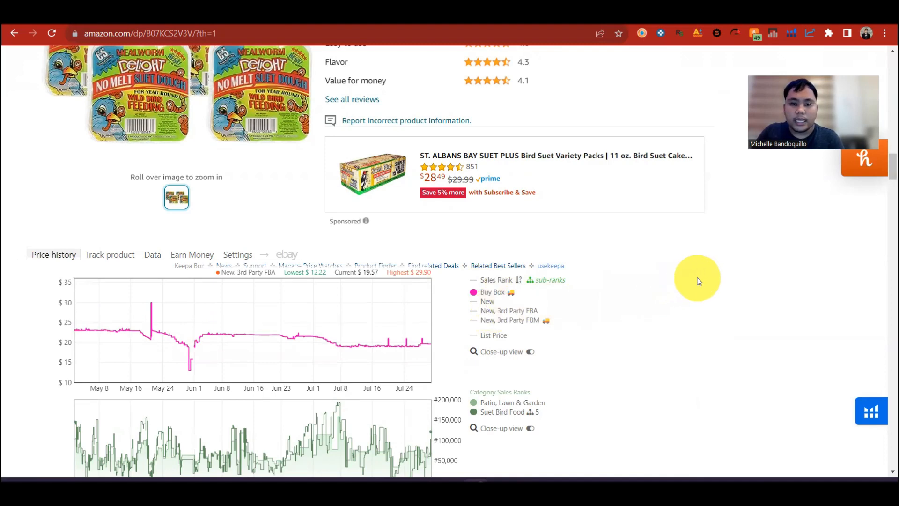
mouse_move(738, 291)
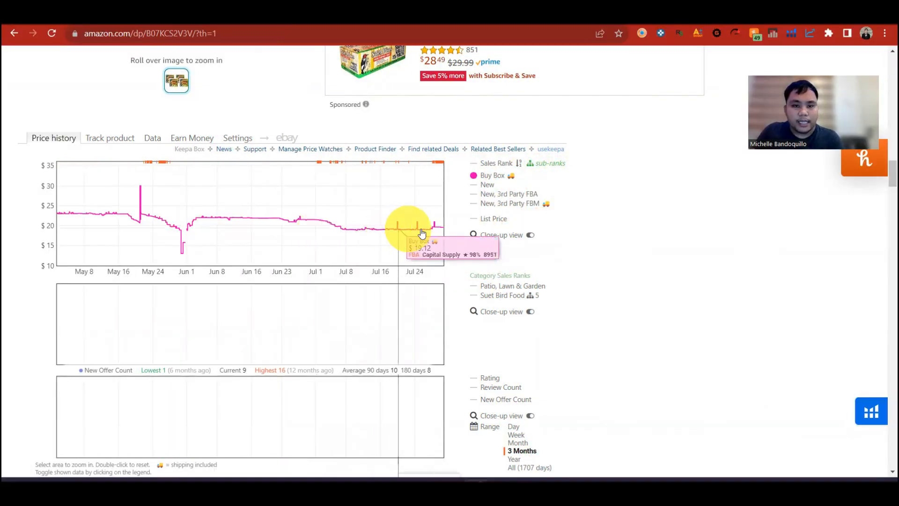
mouse_move(436, 228)
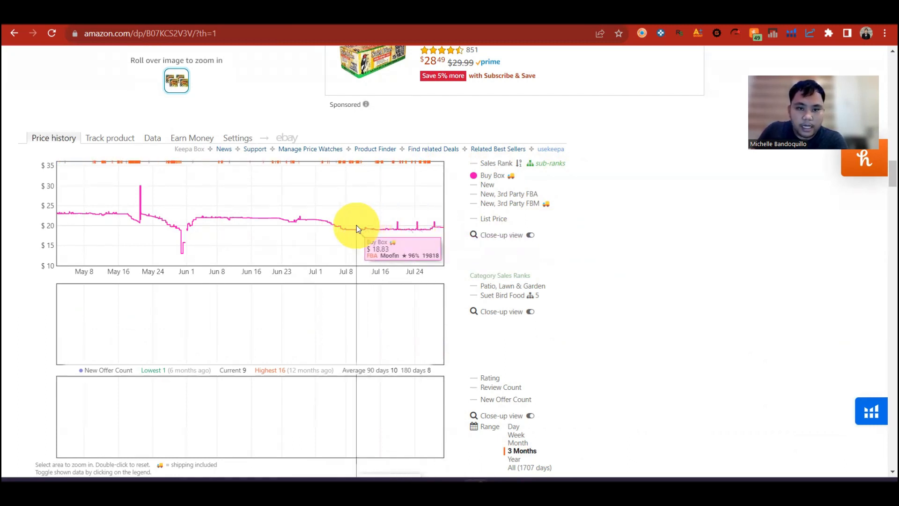
mouse_move(344, 229)
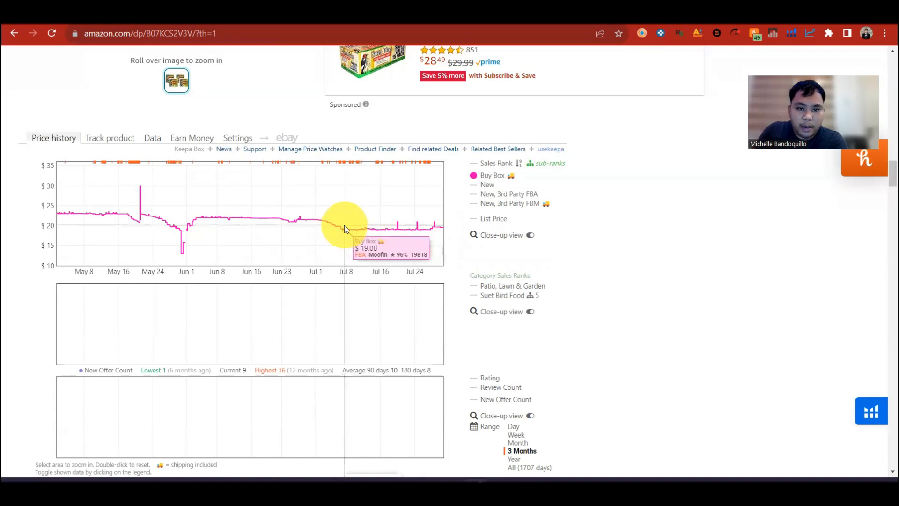
mouse_move(252, 221)
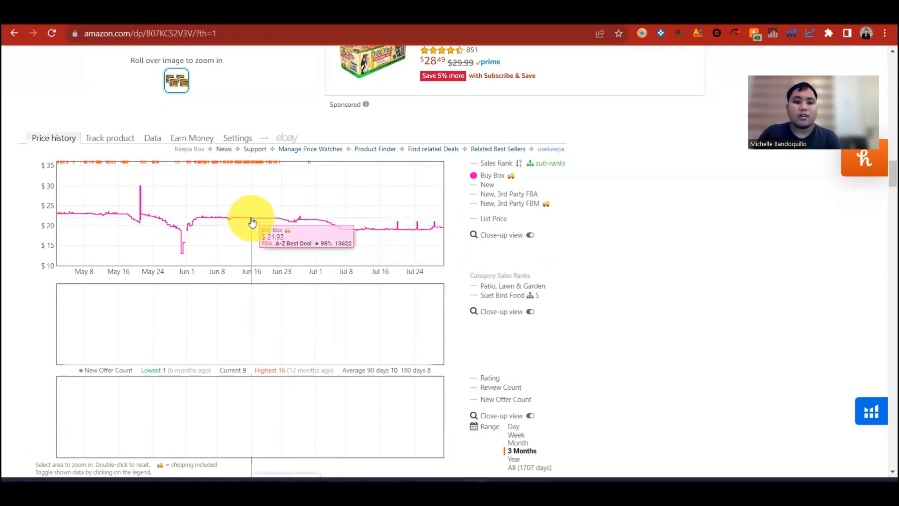
mouse_move(233, 204)
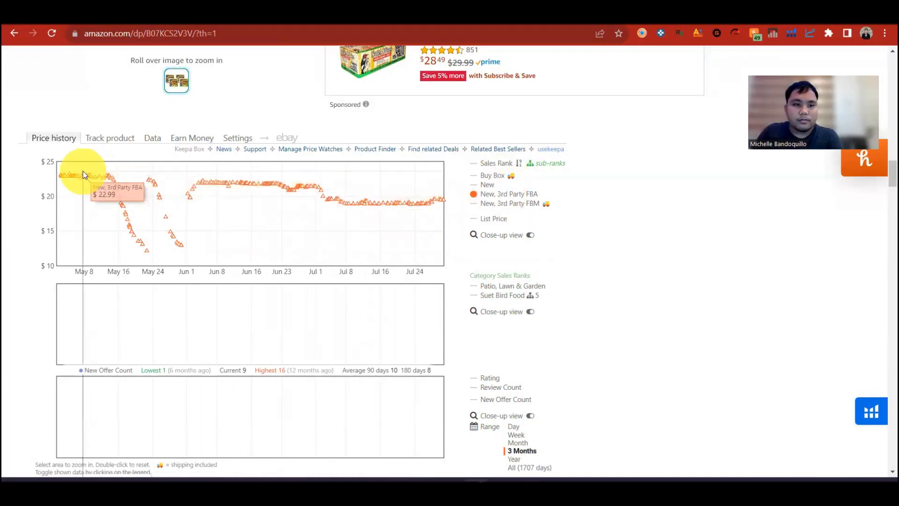
mouse_move(444, 199)
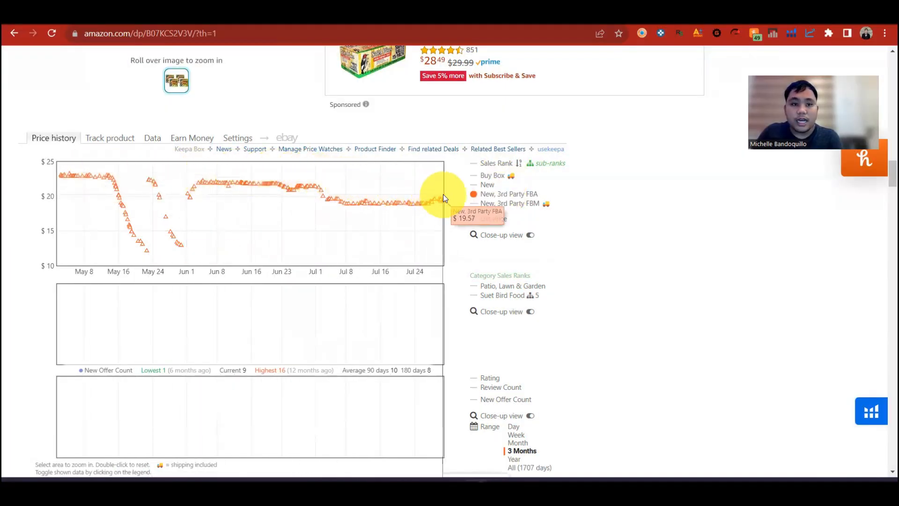
mouse_move(108, 192)
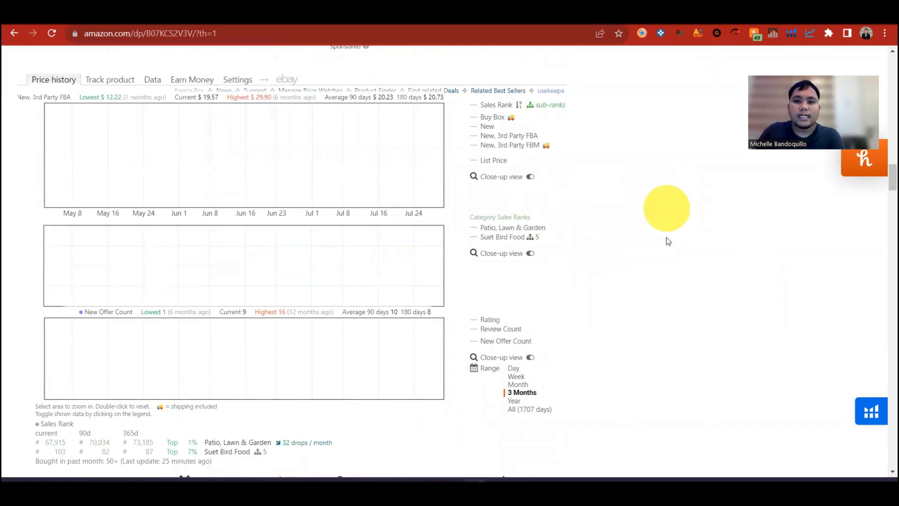
mouse_move(557, 329)
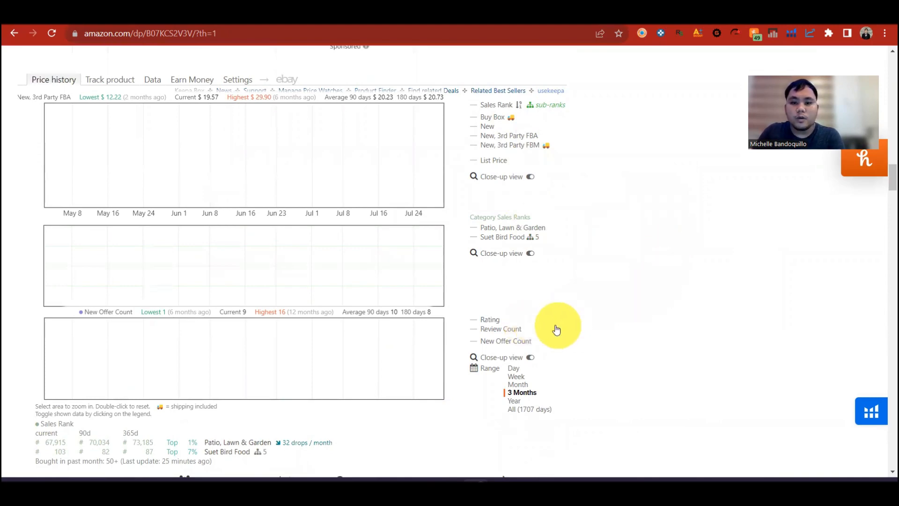
- Scroll through the review count chart and back toward the rank and profit calculator
scroll(down, 3)
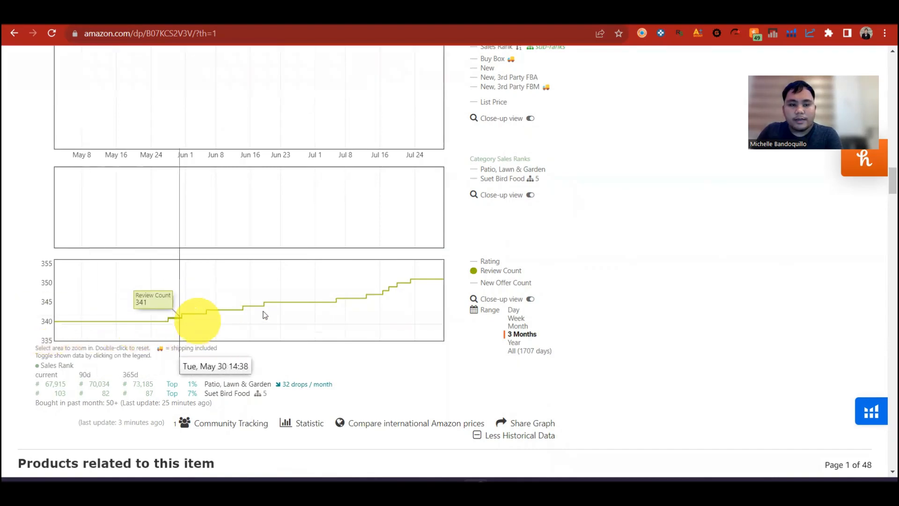
mouse_move(360, 310)
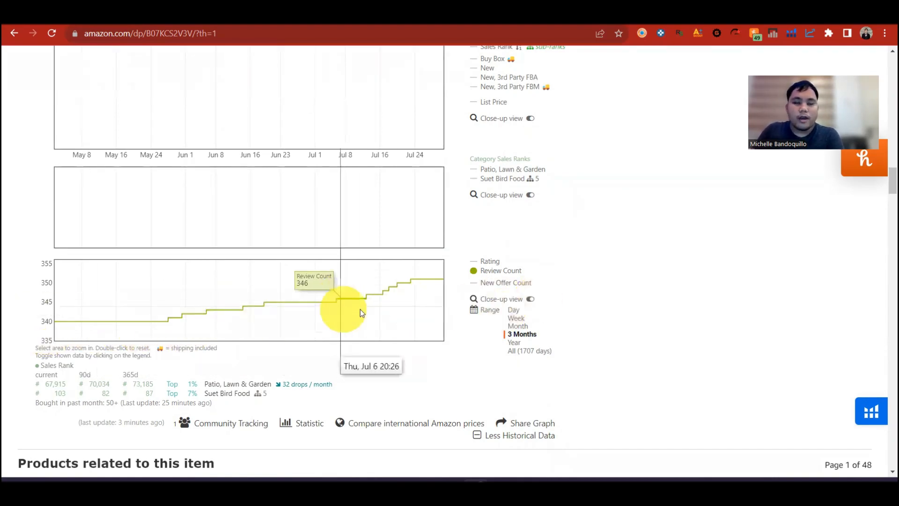
mouse_move(706, 251)
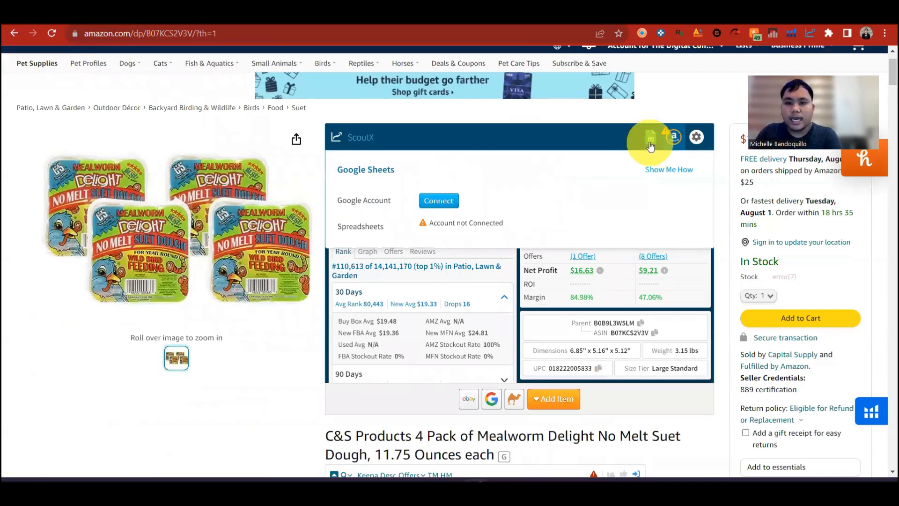
scroll(down, 3)
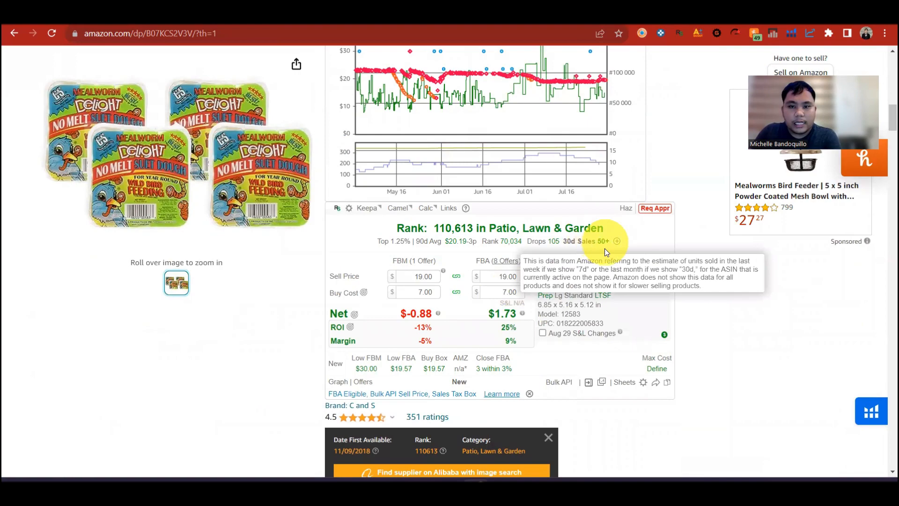
scroll(down, 3)
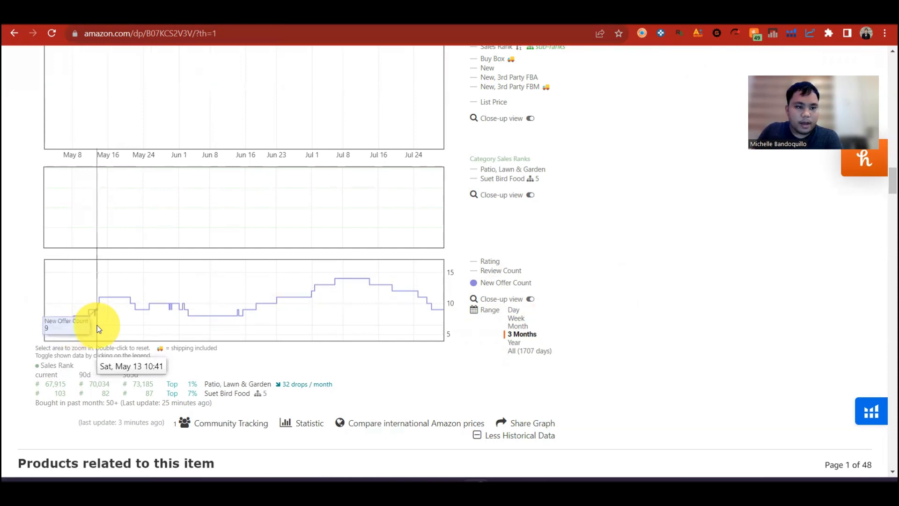
mouse_move(116, 326)
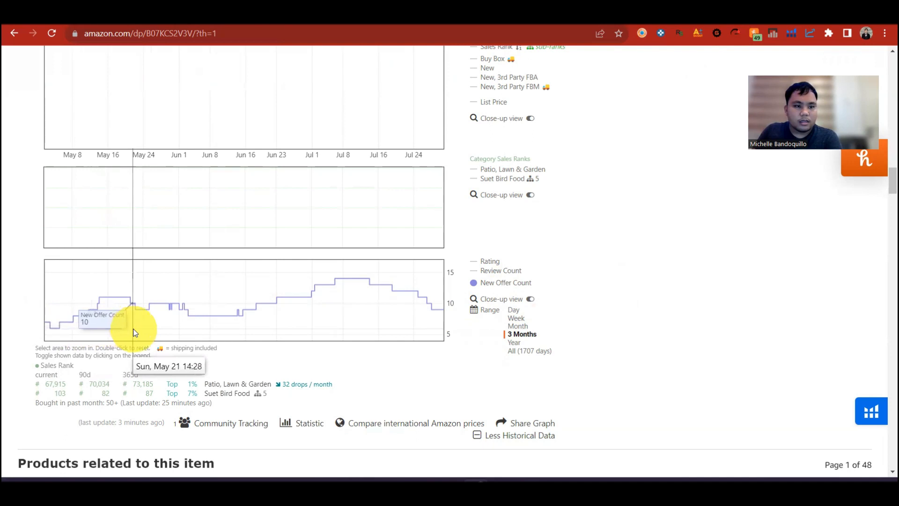
mouse_move(159, 339)
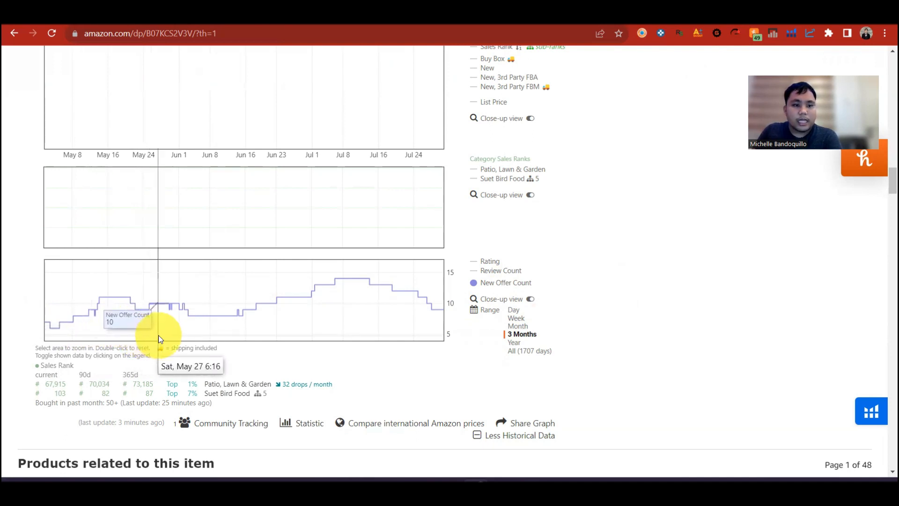
mouse_move(171, 337)
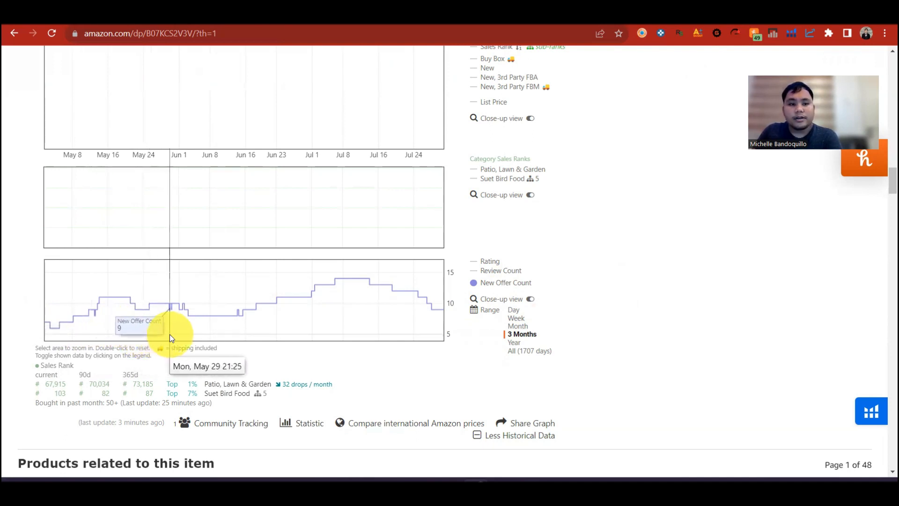
mouse_move(197, 281)
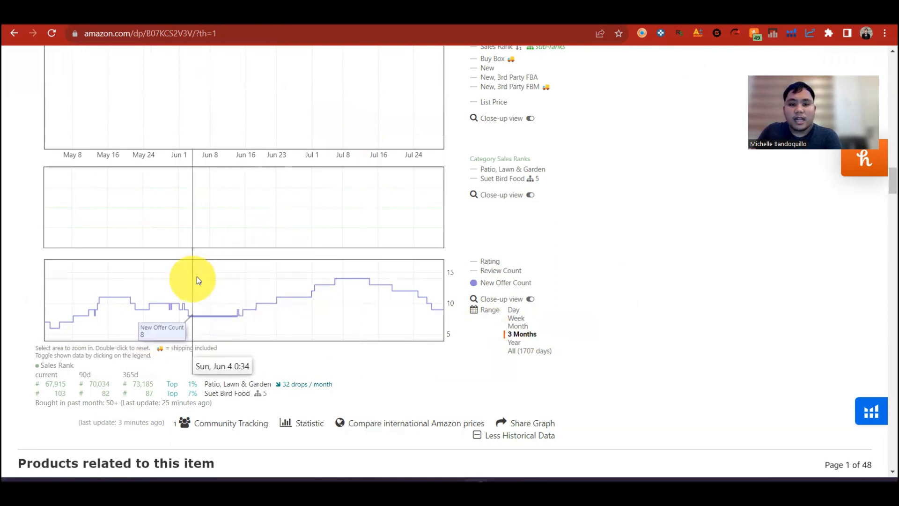
mouse_move(293, 341)
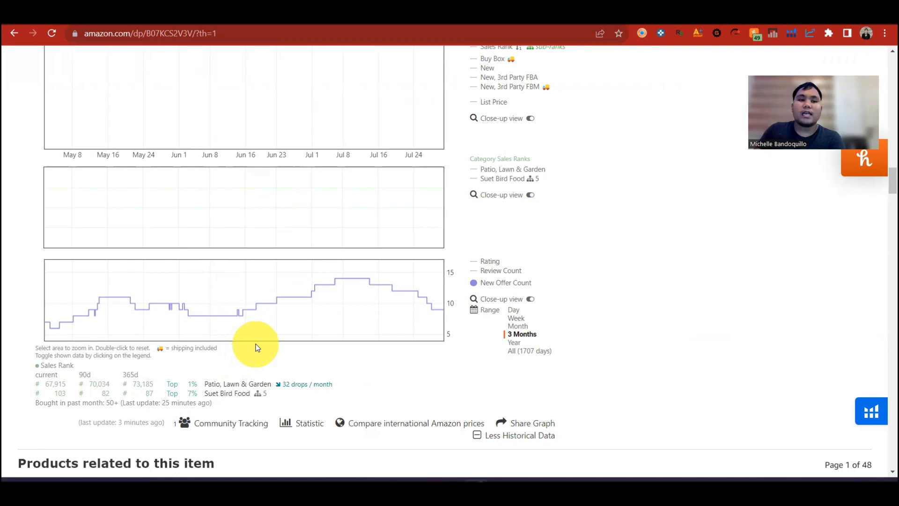
mouse_move(376, 321)
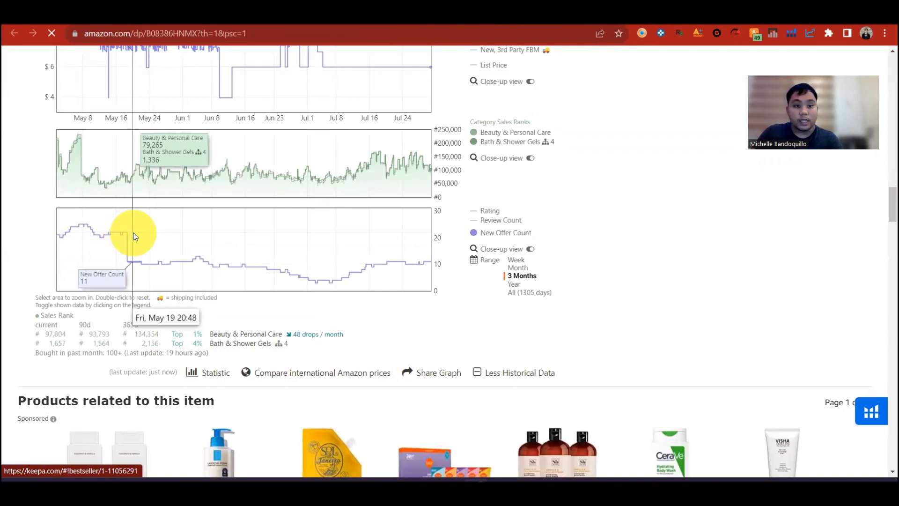
mouse_move(142, 234)
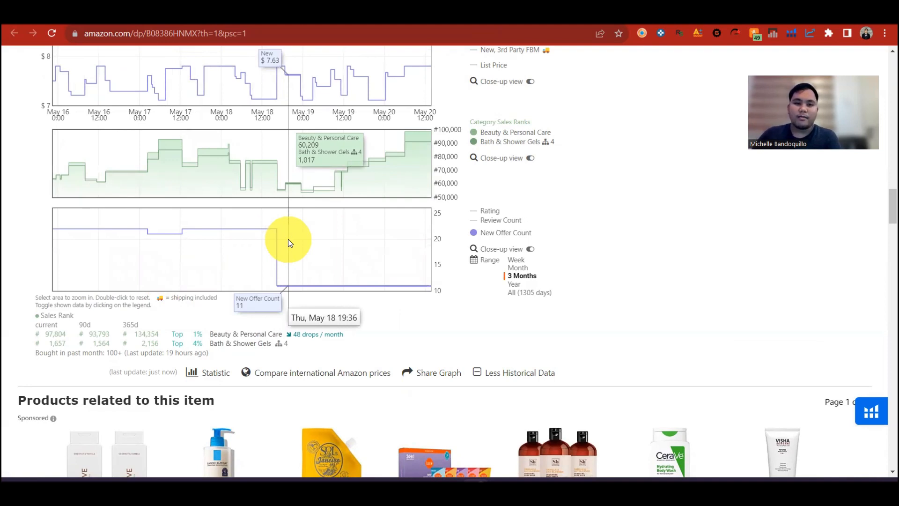
mouse_move(293, 247)
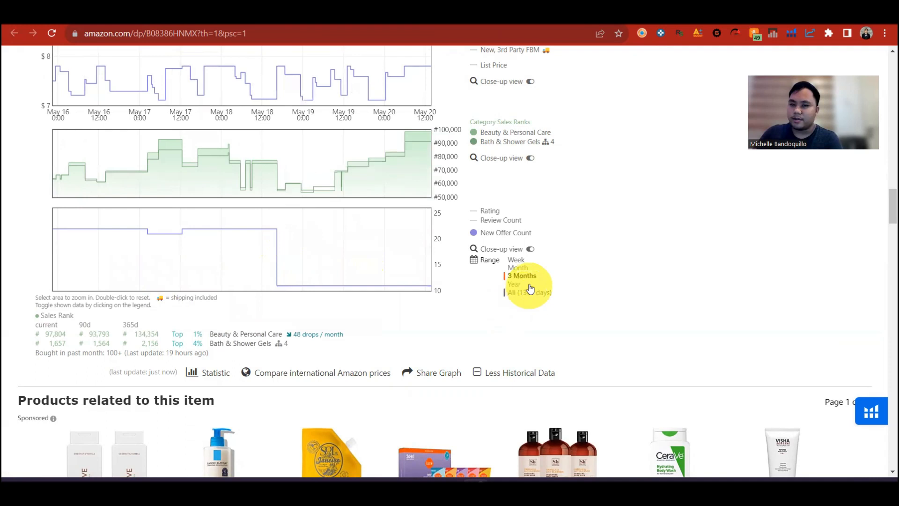
- Reset the bath gel product's Keepa graphs to the 3 Months range
click(522, 275)
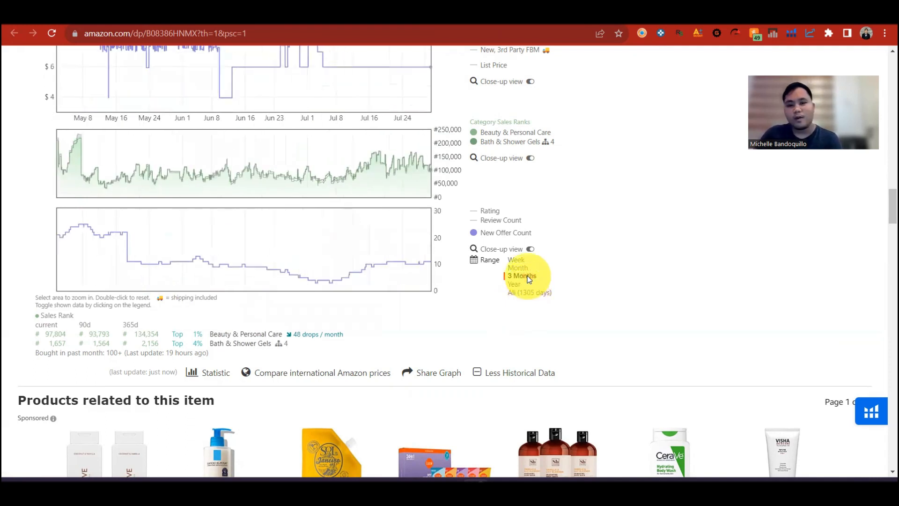
mouse_move(143, 224)
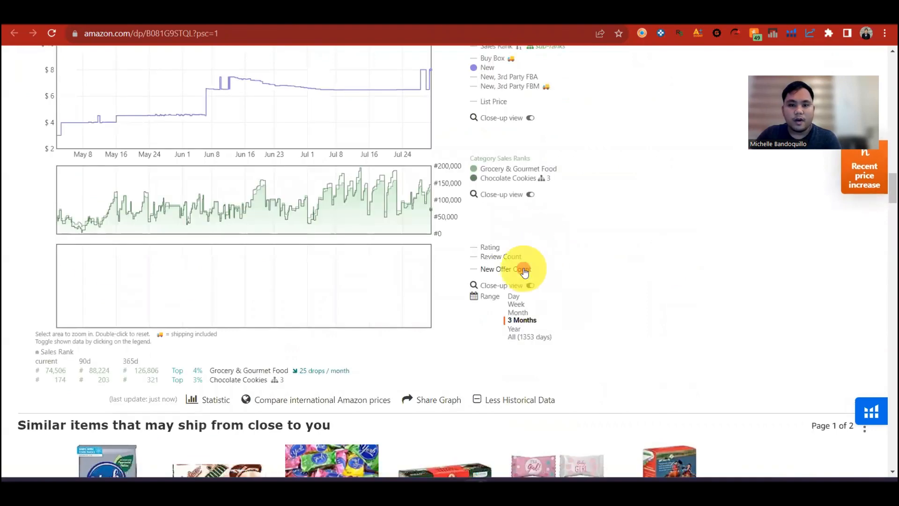
- Switch the cookie product's graphs to Year, then All 1353 days, and zoom into January 2022
click(529, 336)
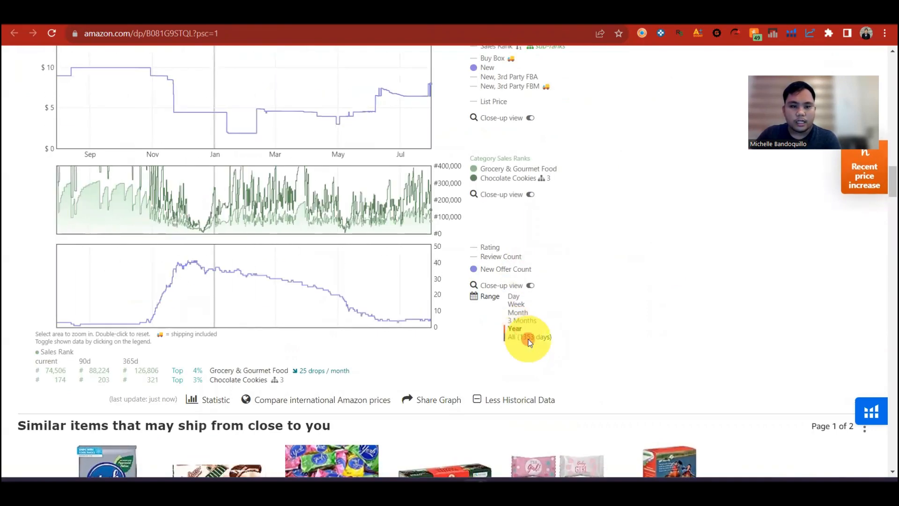
click(530, 336)
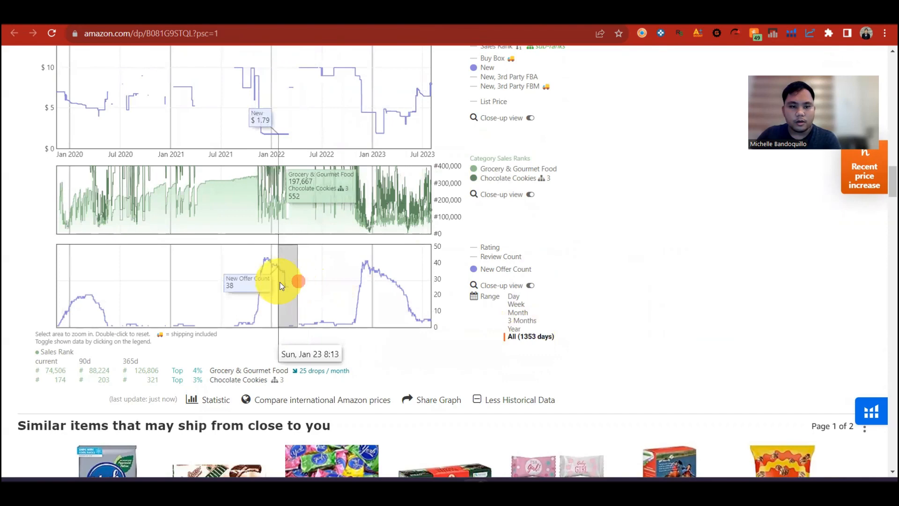
drag(281, 284, 244, 292)
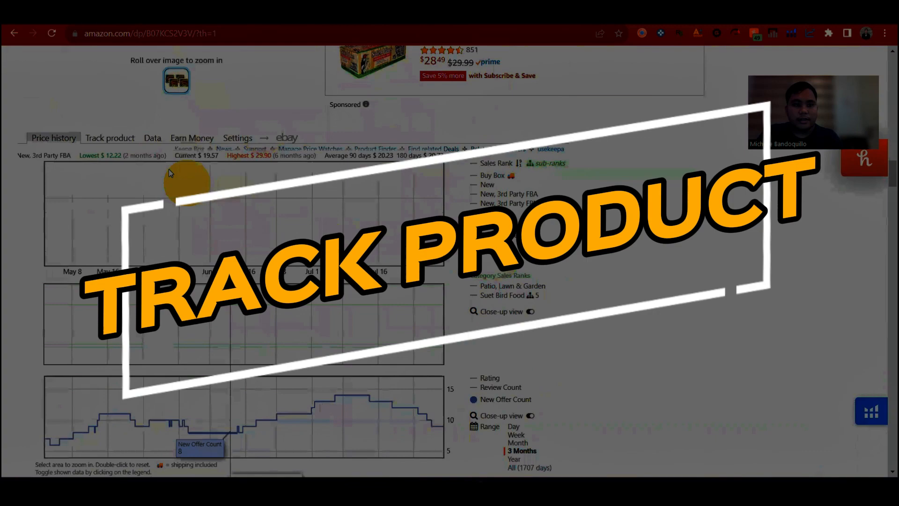
- Show the Track product alert form with Buy Box, Amazon, New and Used price fields
click(109, 138)
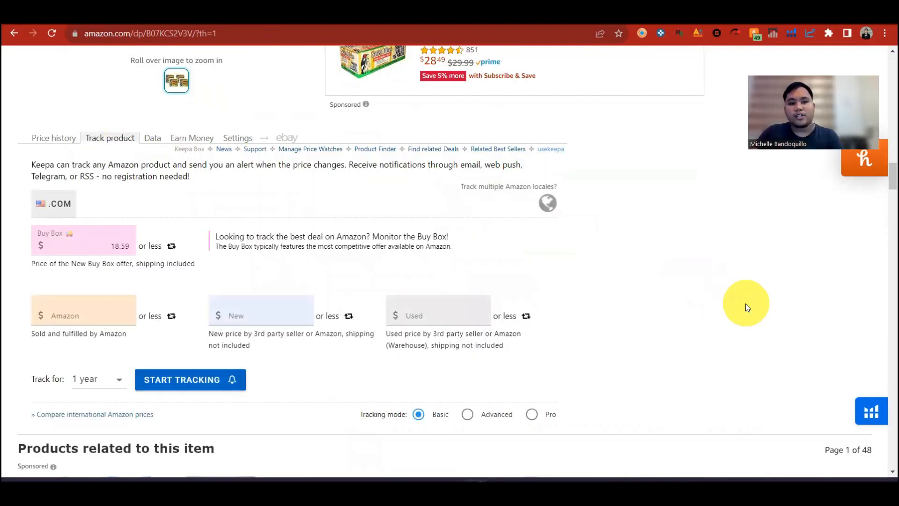
scroll(up, 3)
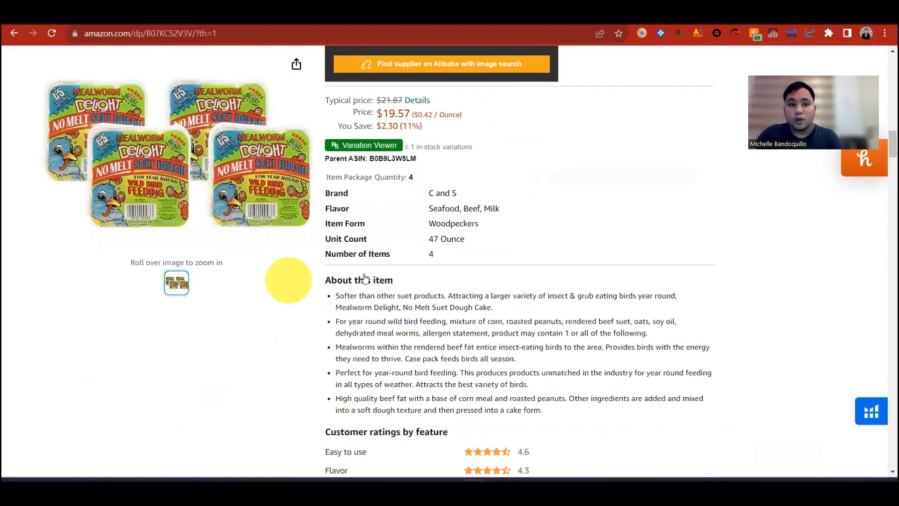
scroll(down, 3)
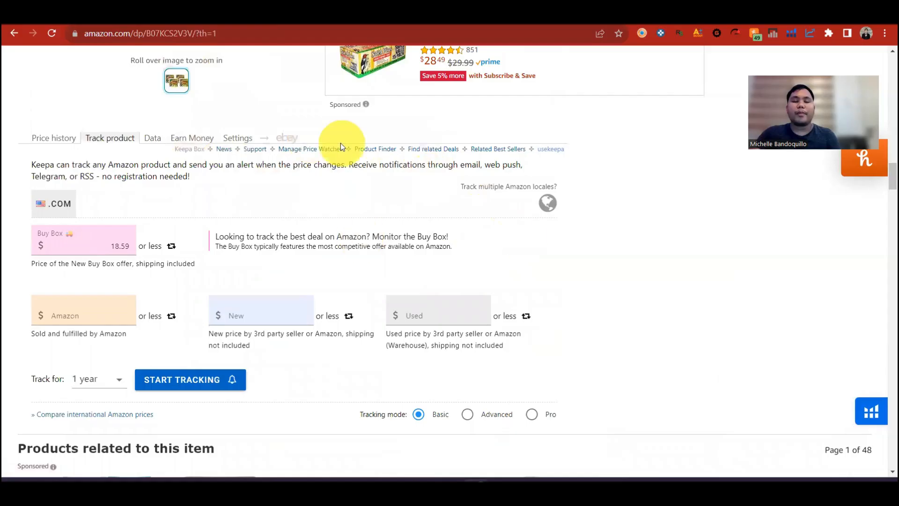
mouse_move(86, 316)
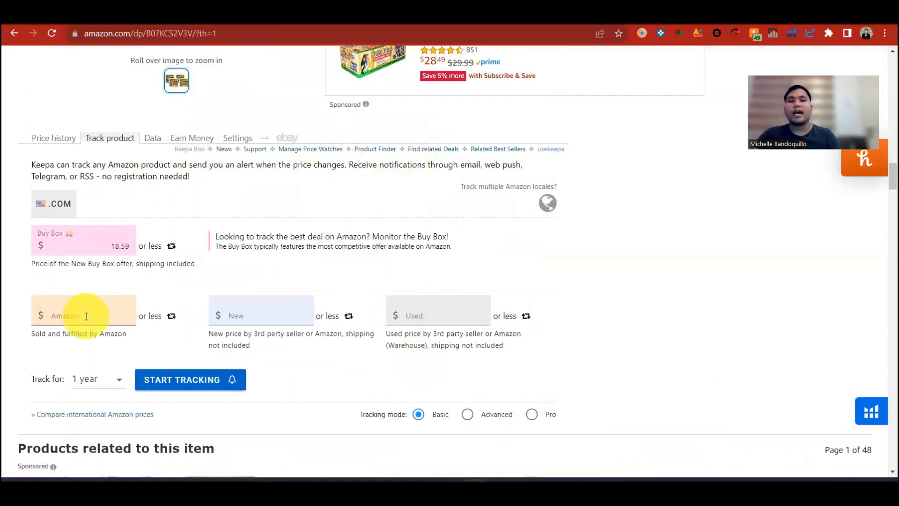
mouse_move(183, 299)
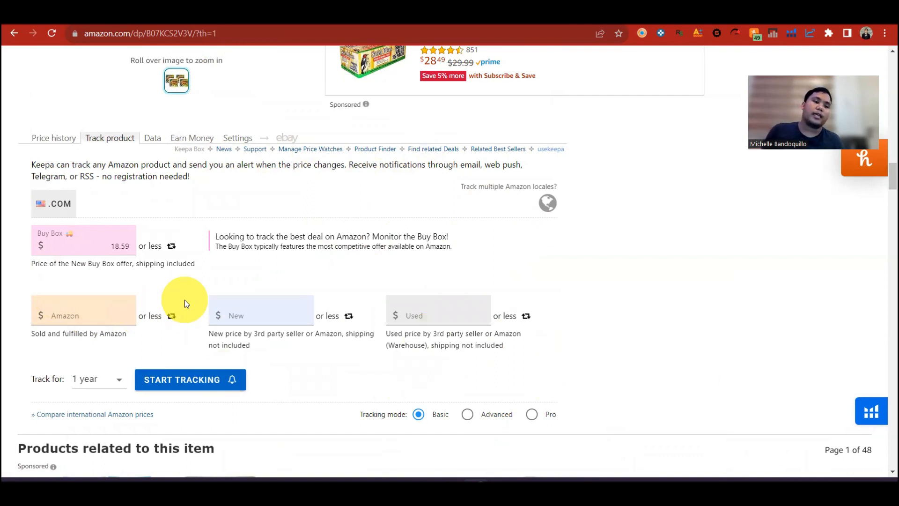
mouse_move(171, 245)
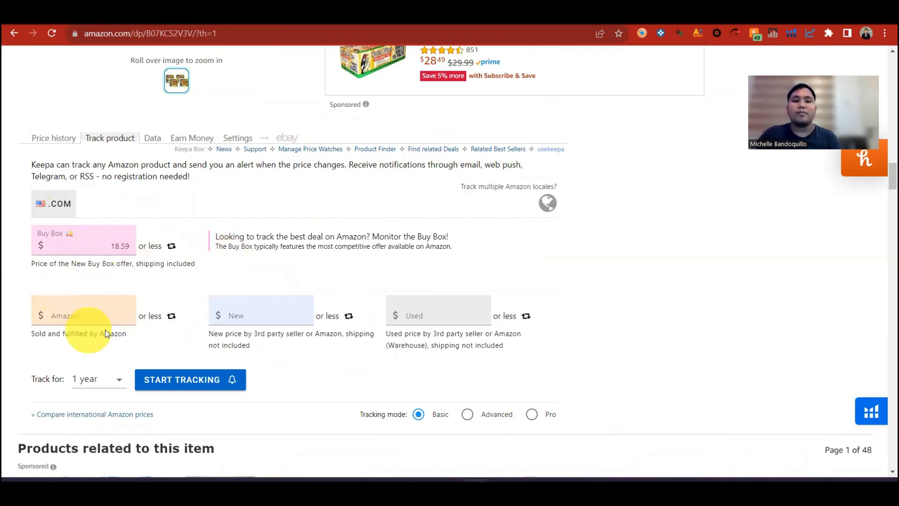
mouse_move(212, 211)
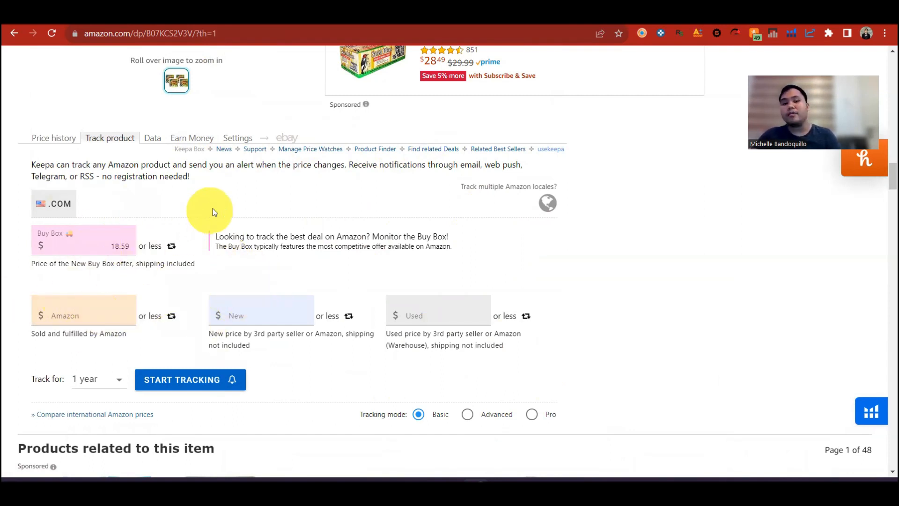
mouse_move(213, 225)
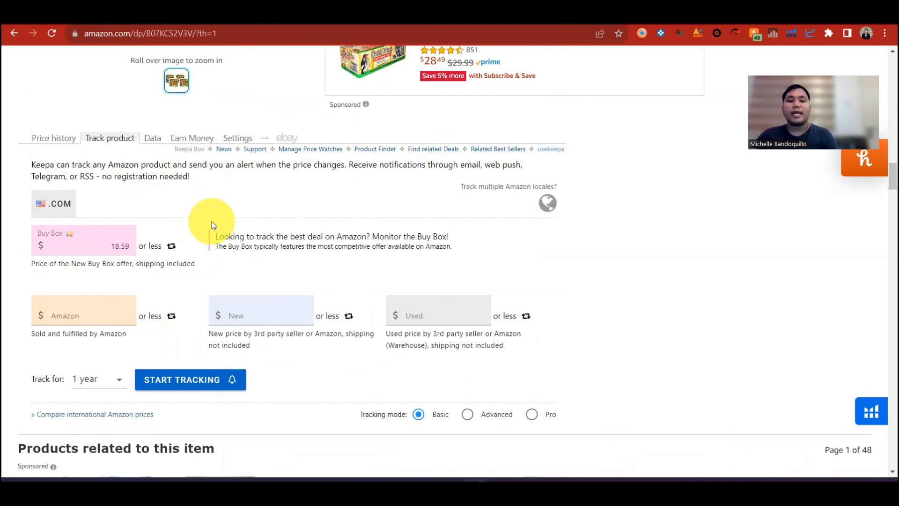
mouse_move(367, 293)
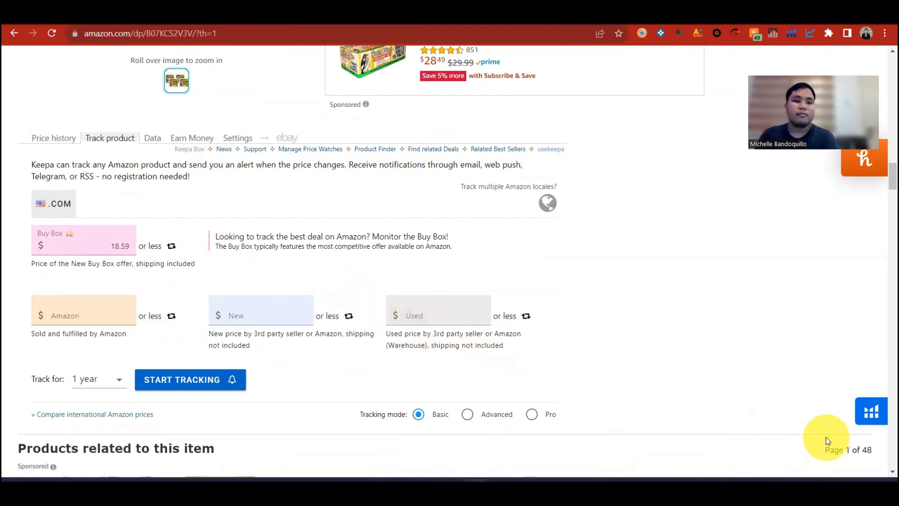
mouse_move(279, 450)
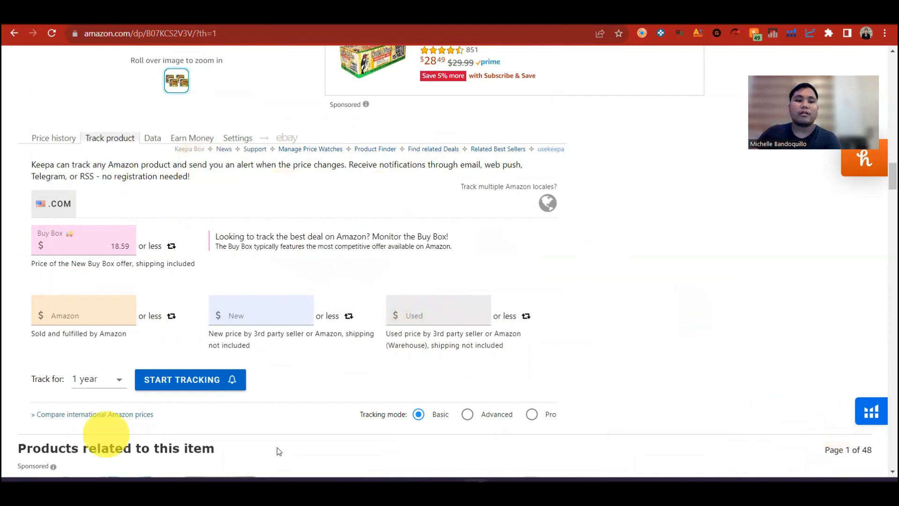
mouse_move(205, 326)
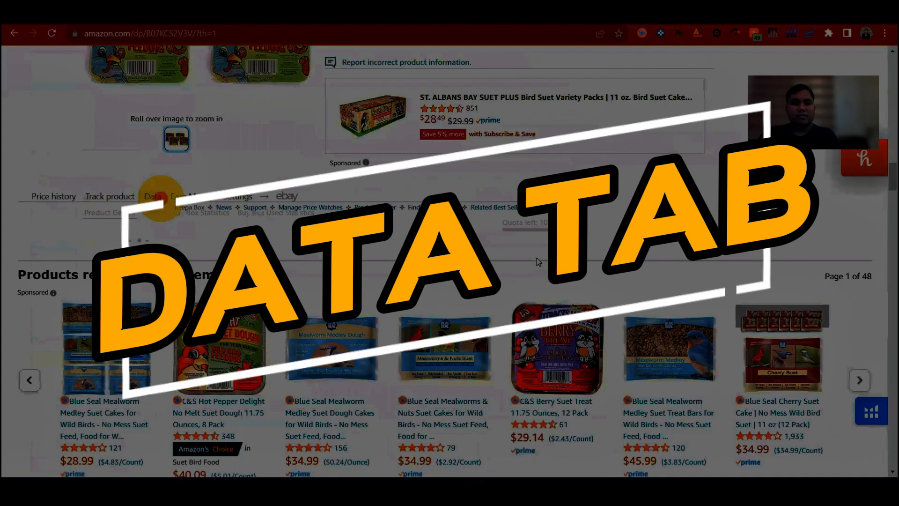
click(153, 196)
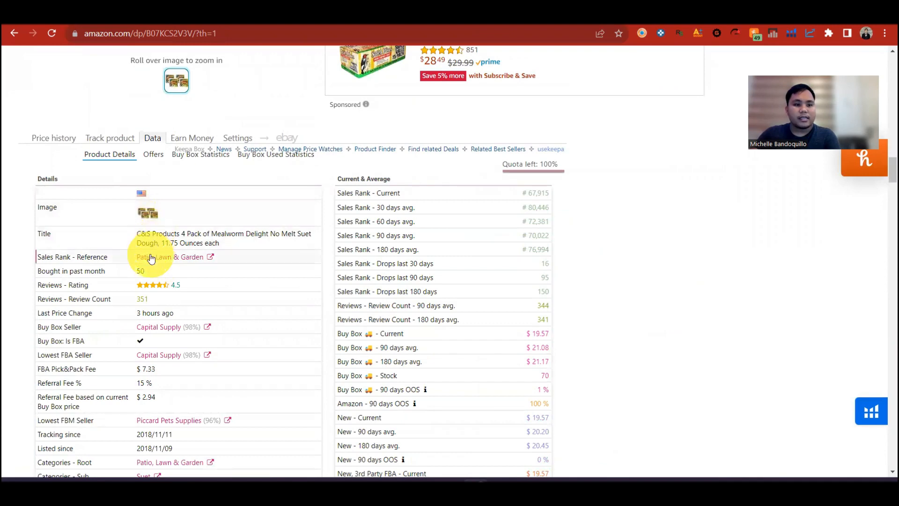
scroll(down, 3)
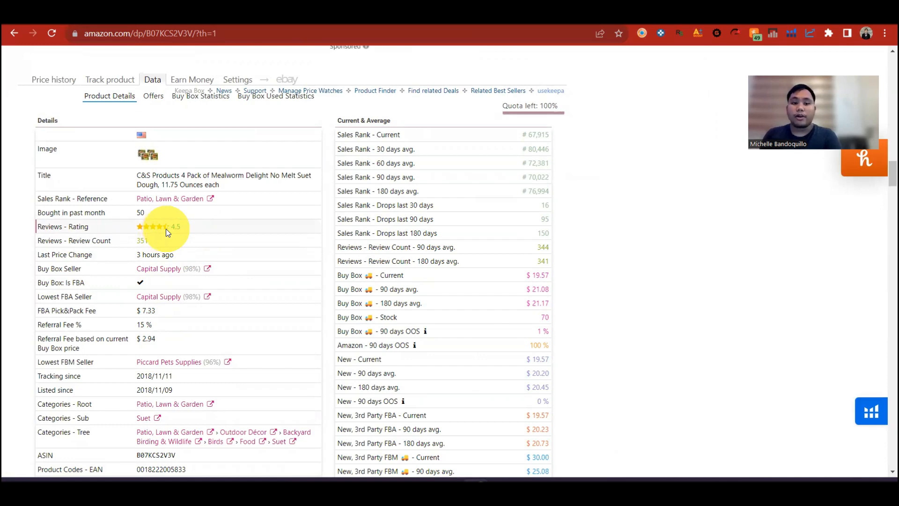
mouse_move(180, 261)
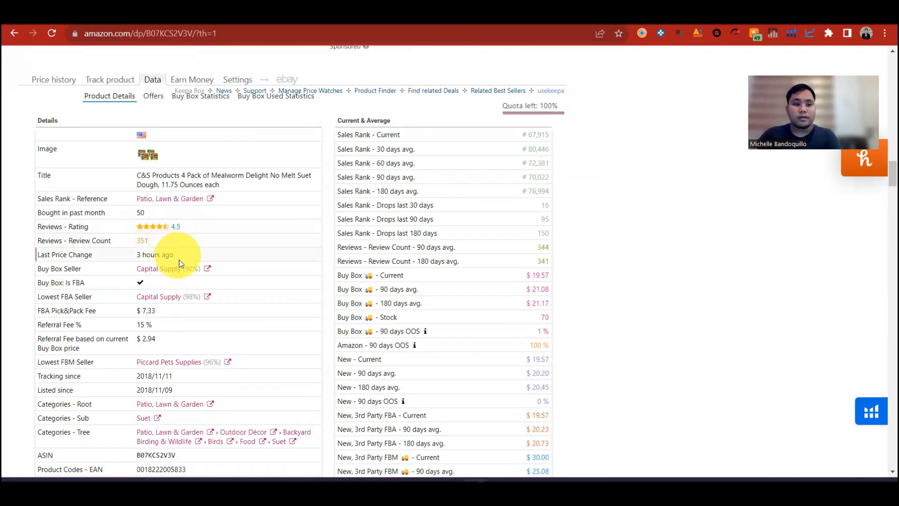
scroll(down, 3)
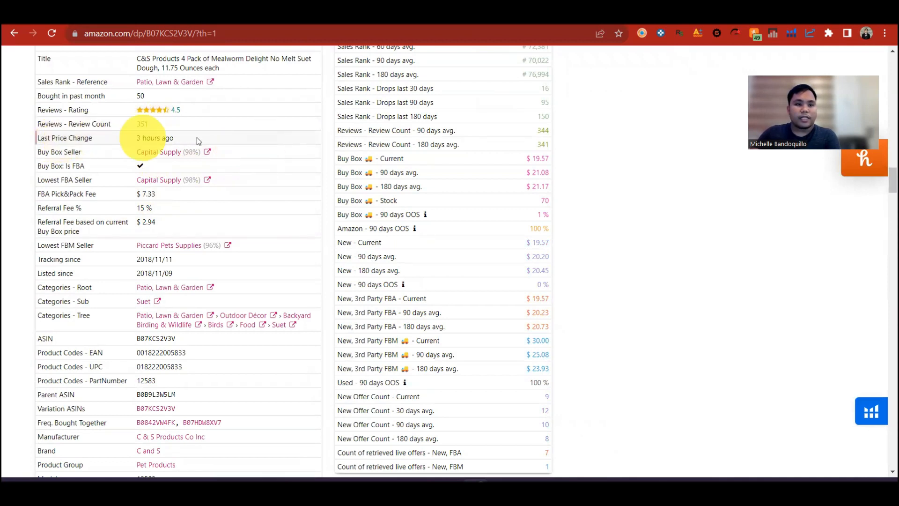
mouse_move(219, 144)
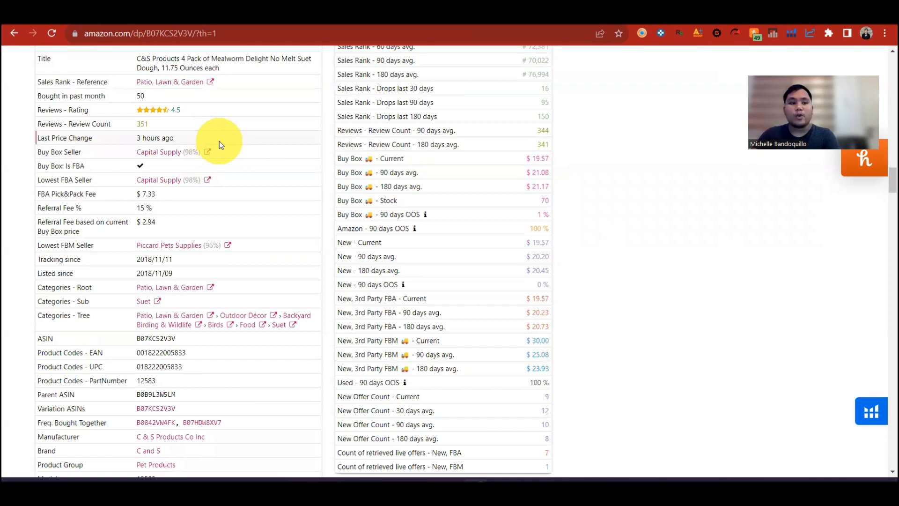
mouse_move(232, 168)
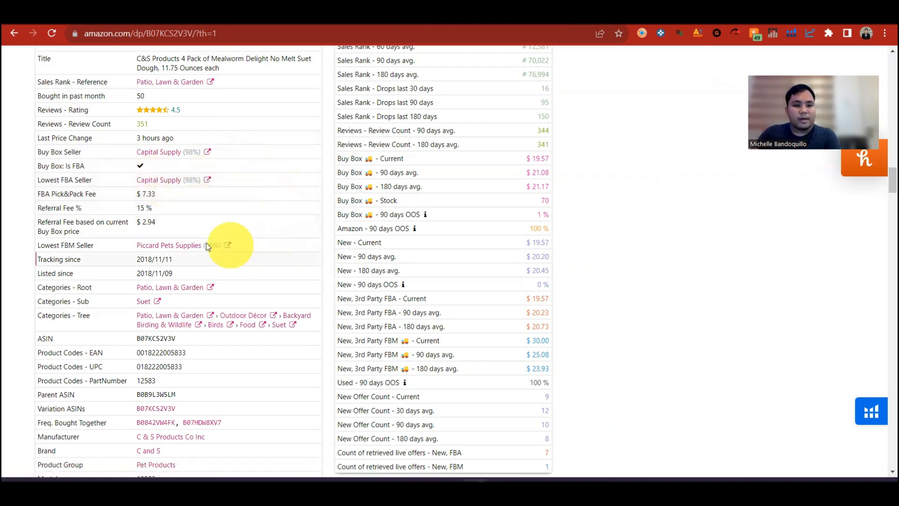
scroll(down, 3)
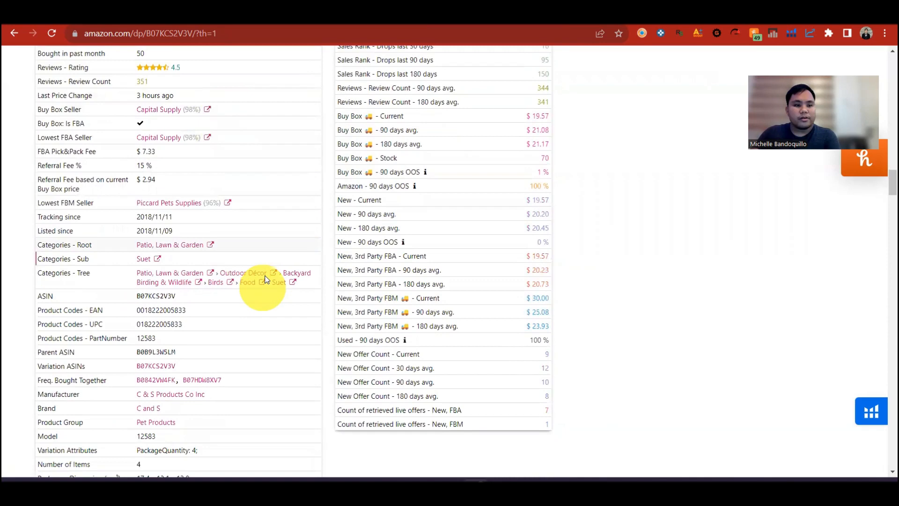
scroll(down, 3)
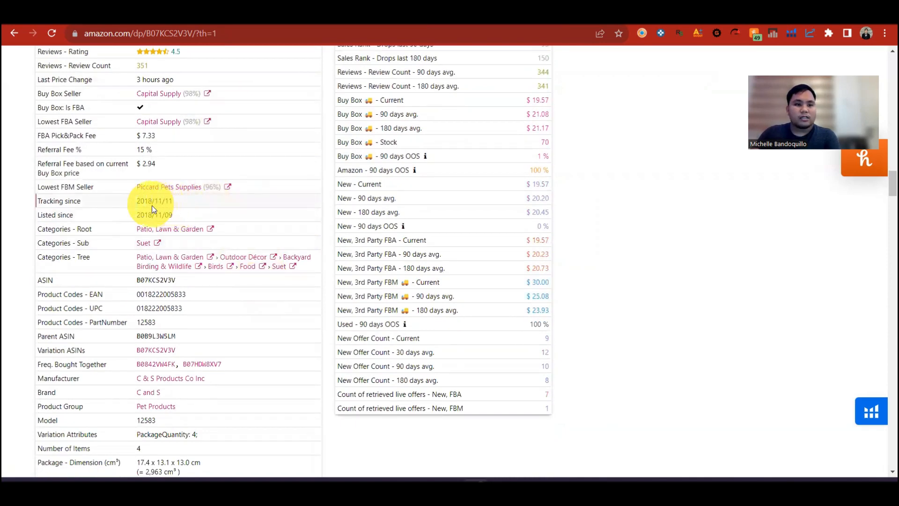
scroll(down, 3)
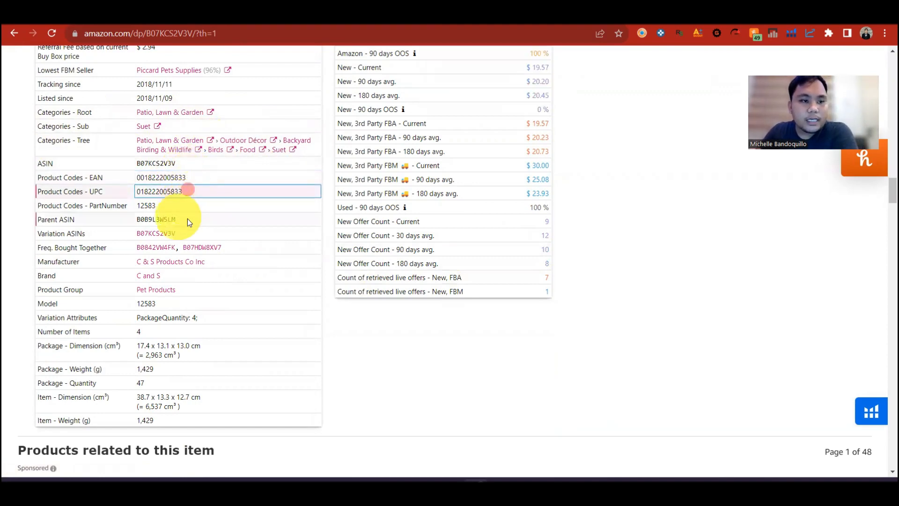
scroll(down, 3)
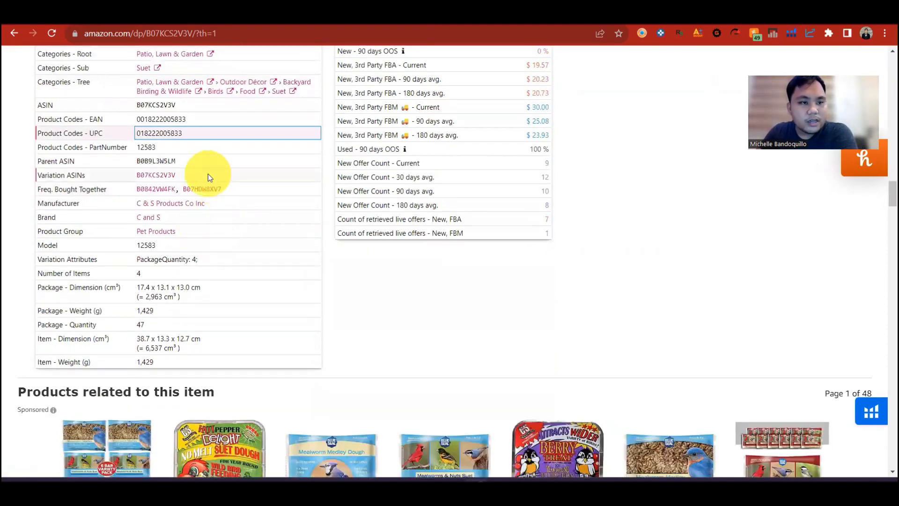
scroll(down, 3)
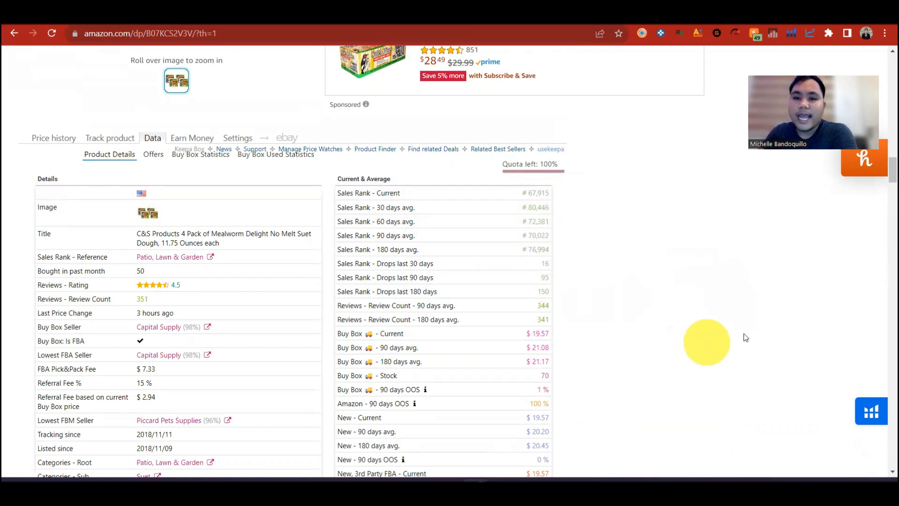
mouse_move(613, 308)
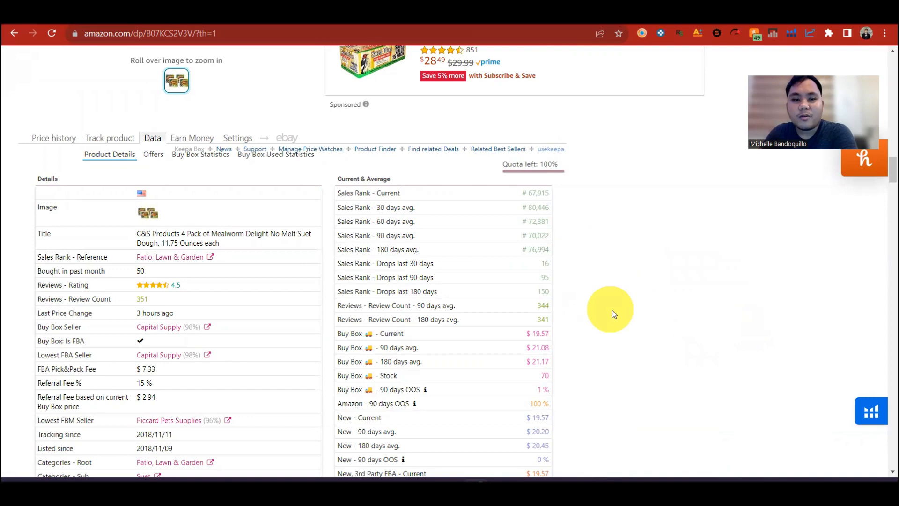
scroll(down, 3)
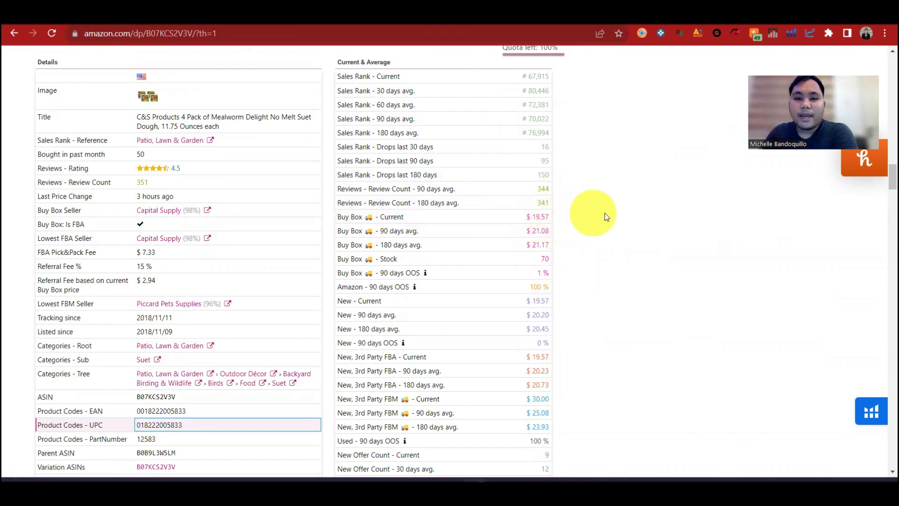
mouse_move(659, 217)
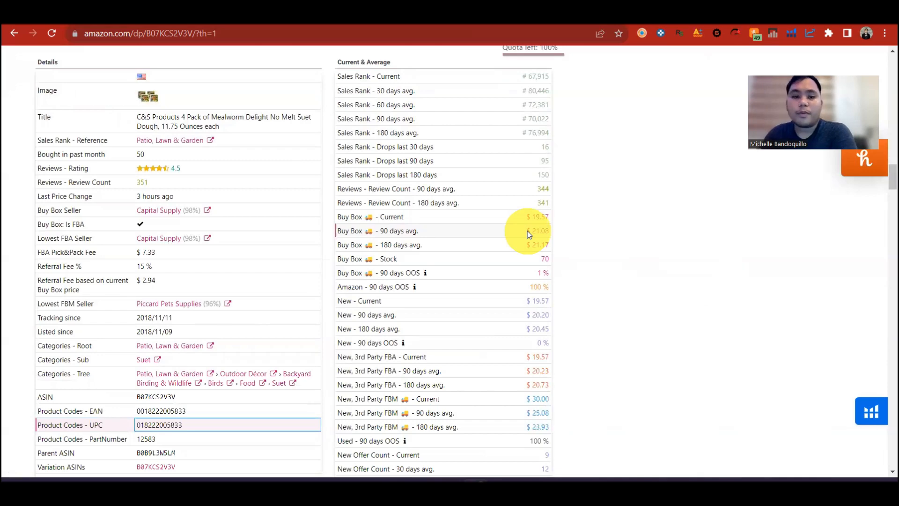
scroll(down, 3)
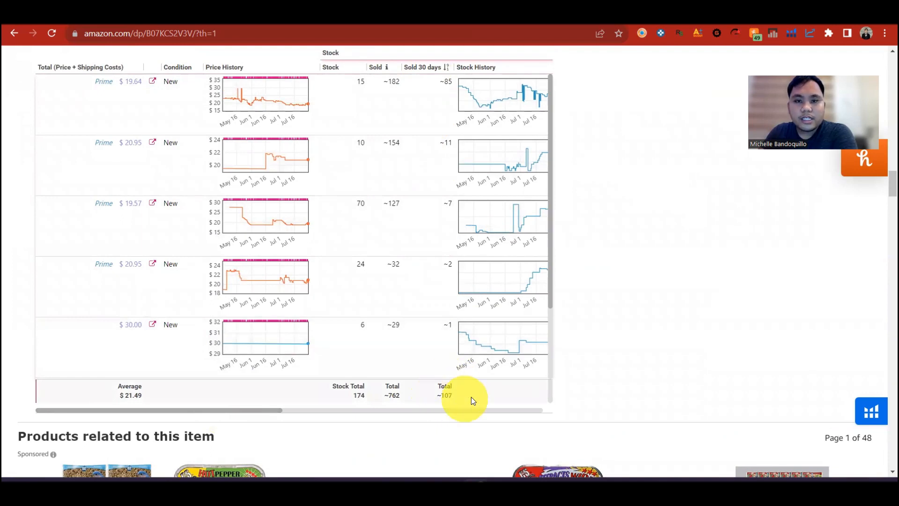
mouse_move(271, 100)
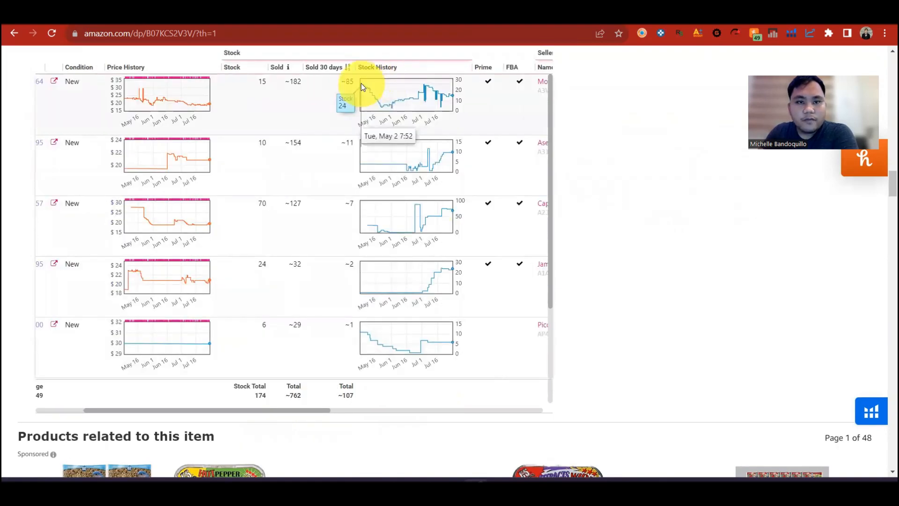
mouse_move(381, 96)
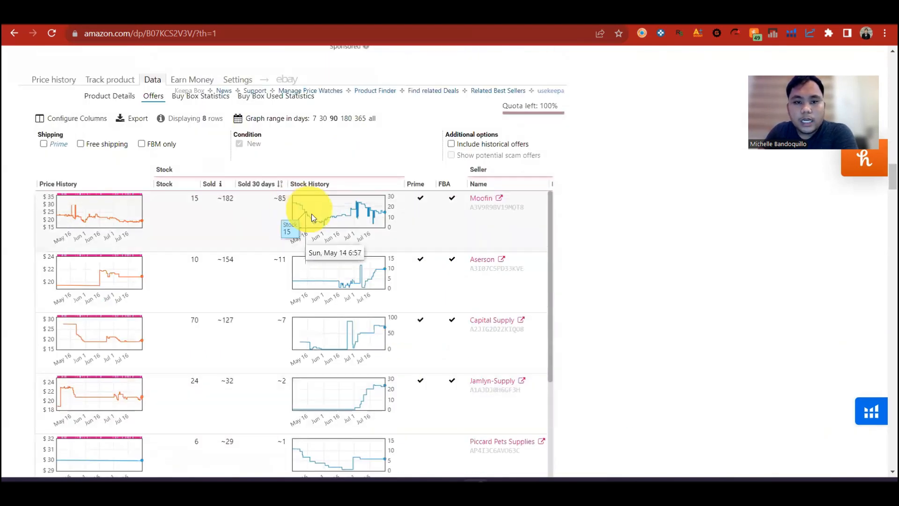
- Scroll the Offers table to reveal seller stock, sales and rating columns
scroll(down, 3)
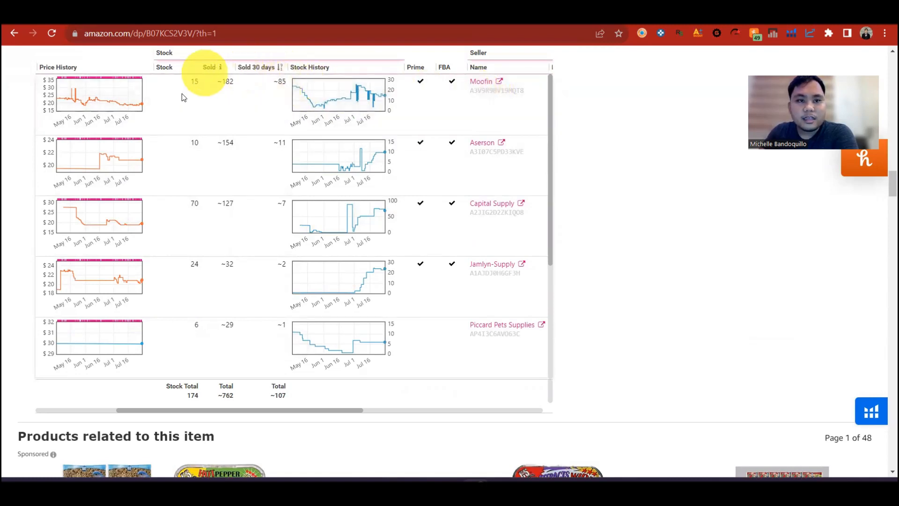
mouse_move(227, 84)
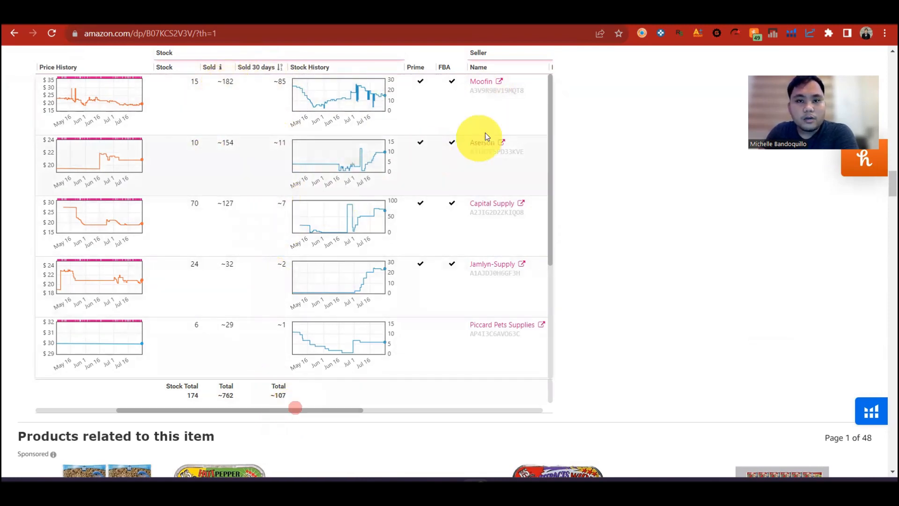
drag(294, 410, 459, 410)
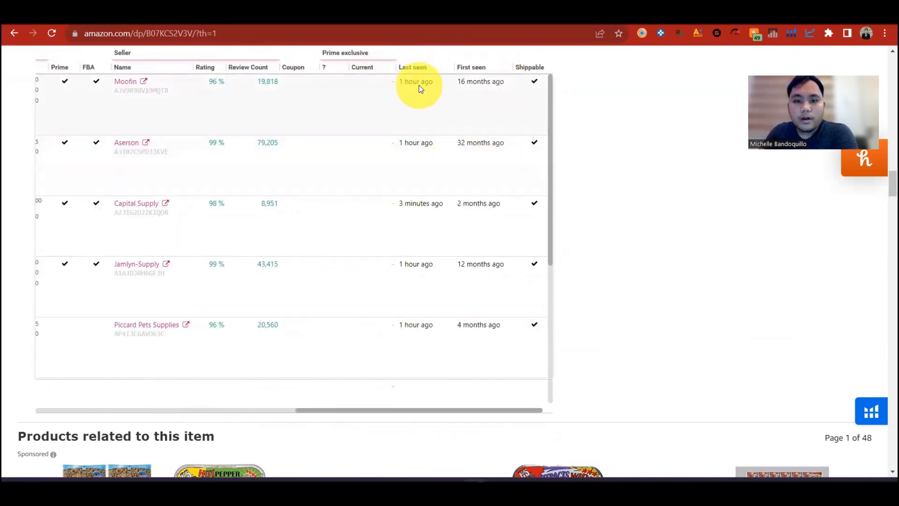
mouse_move(467, 99)
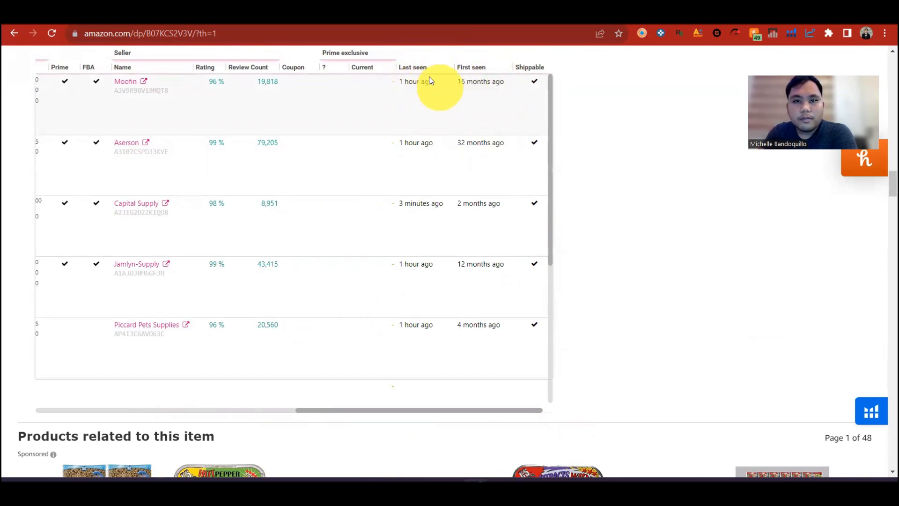
scroll(down, 3)
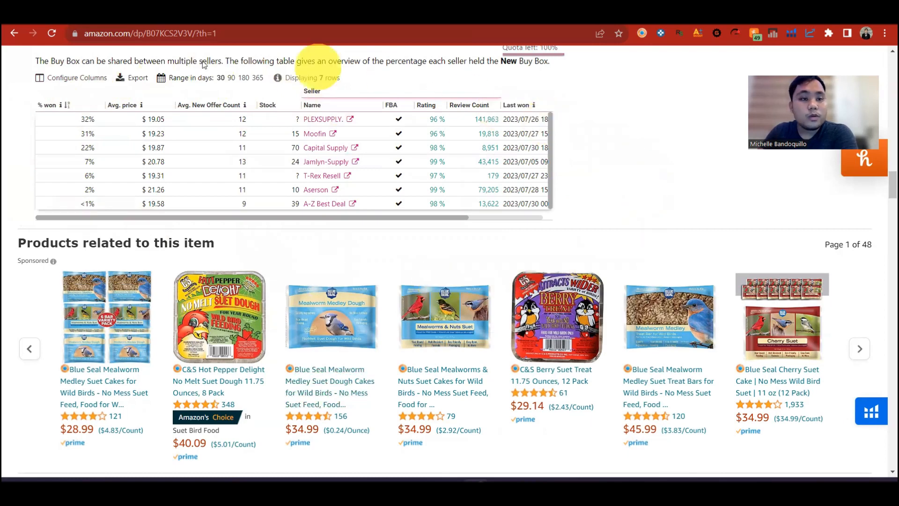
mouse_move(559, 185)
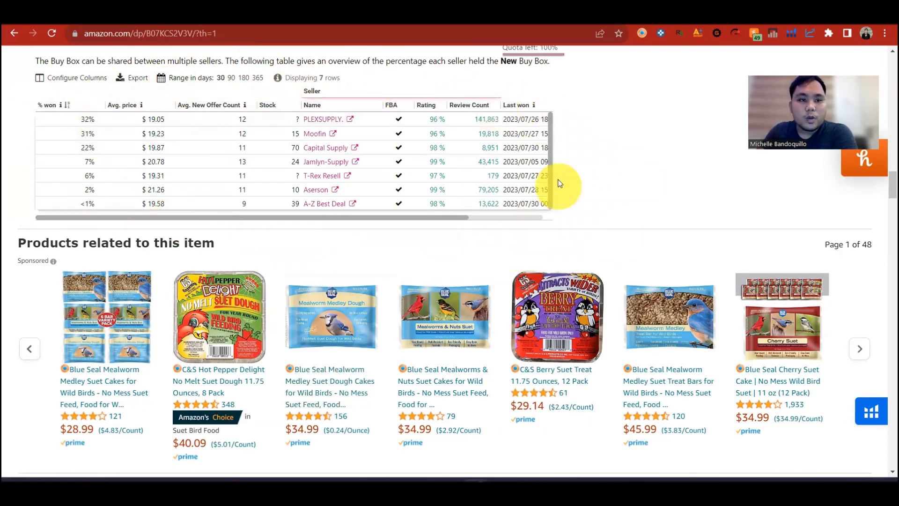
mouse_move(324, 119)
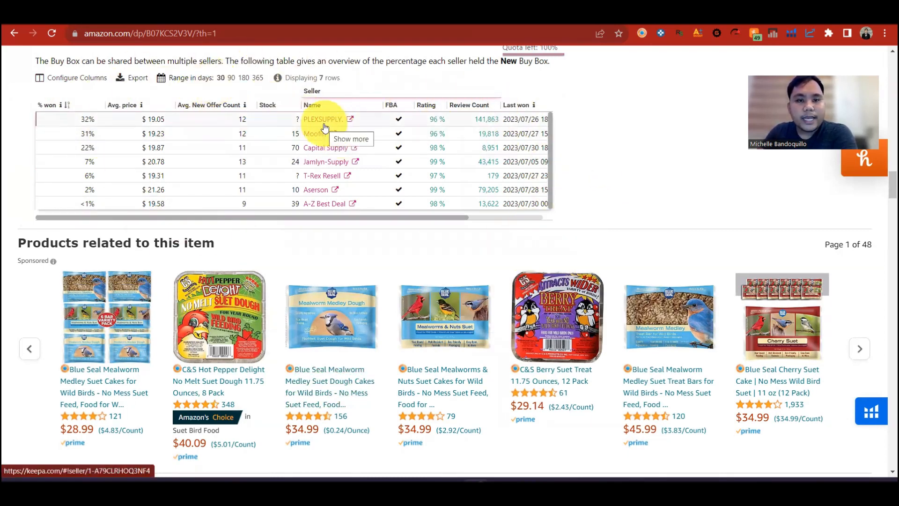
mouse_move(77, 124)
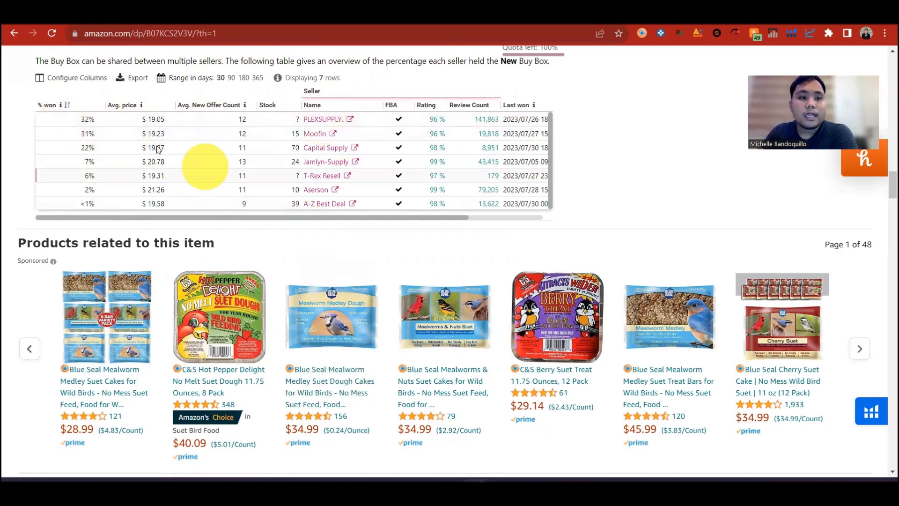
mouse_move(89, 127)
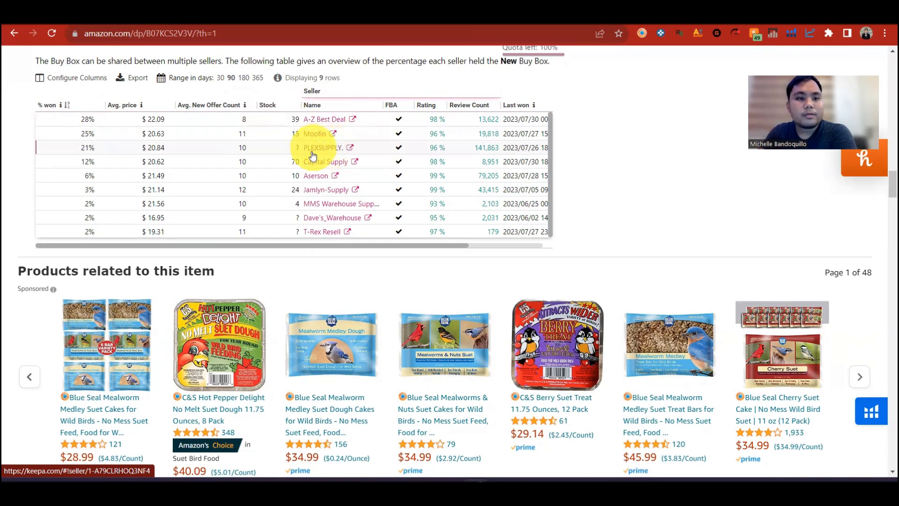
- Return the Buy Box statistics to 30 days and scroll the table right
click(245, 78)
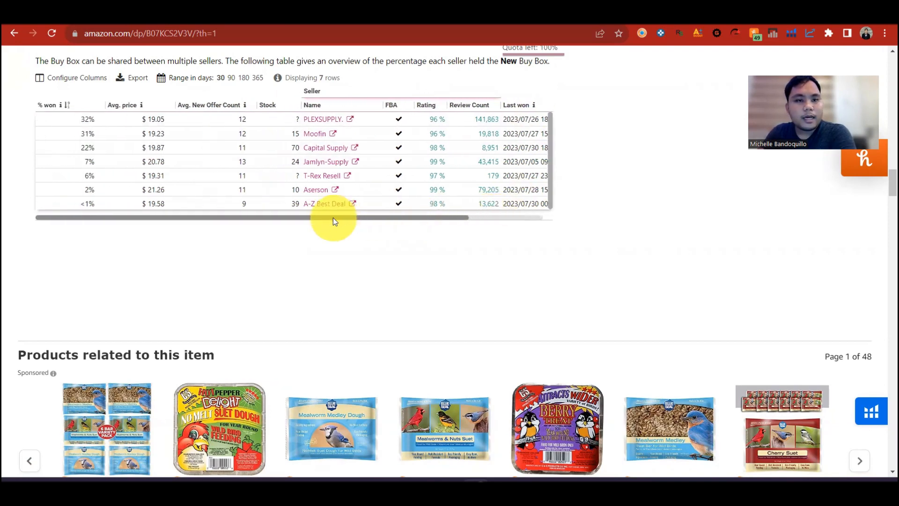
scroll(right, 3)
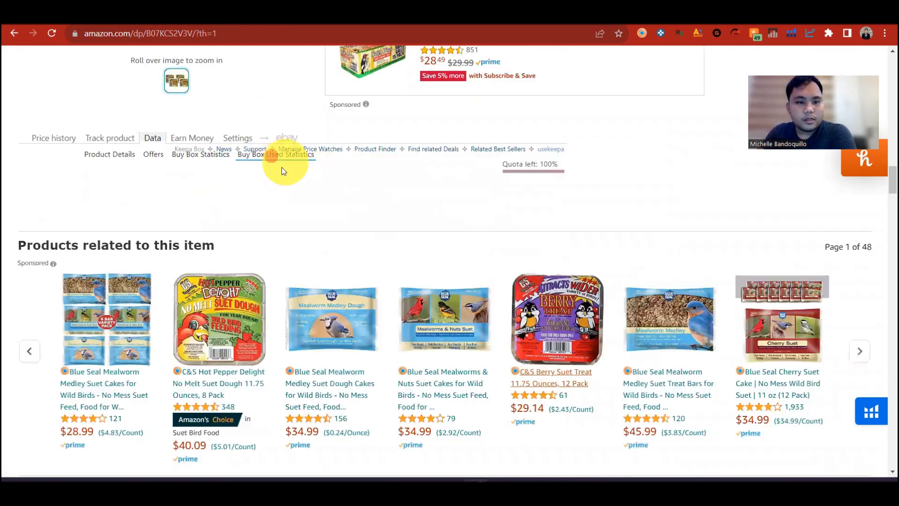
- Show the price history graph with the Review Count line enabled, detouring through Track product
click(53, 138)
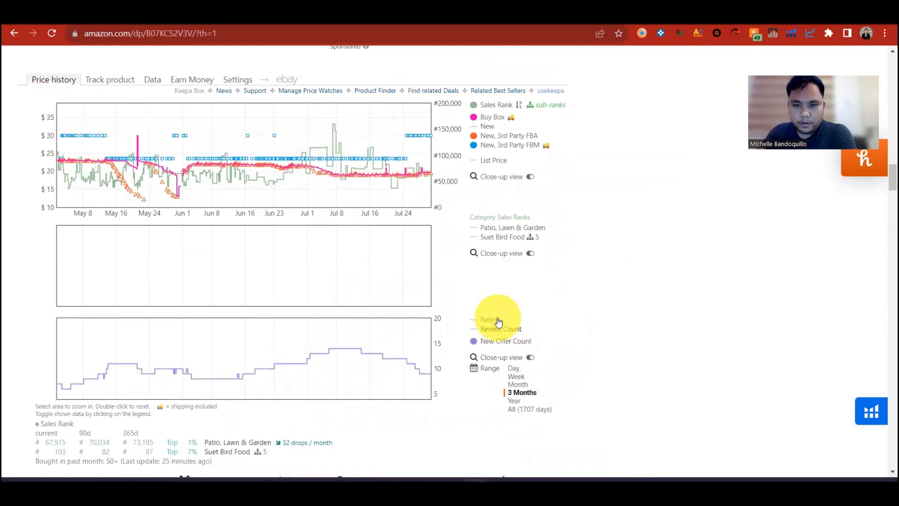
click(489, 319)
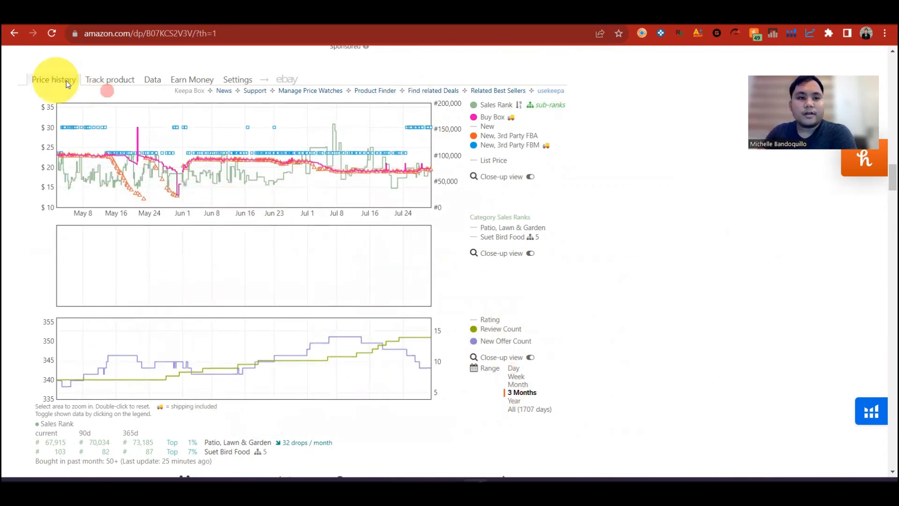
click(108, 79)
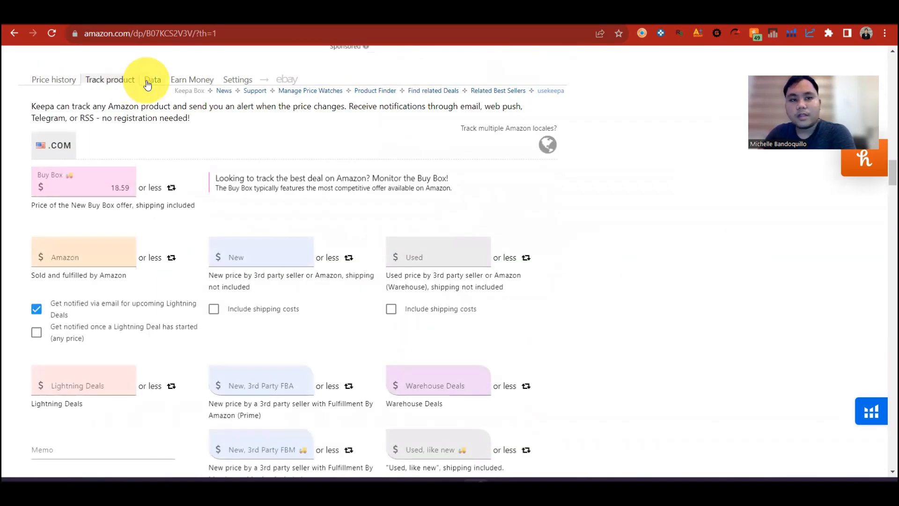
click(54, 78)
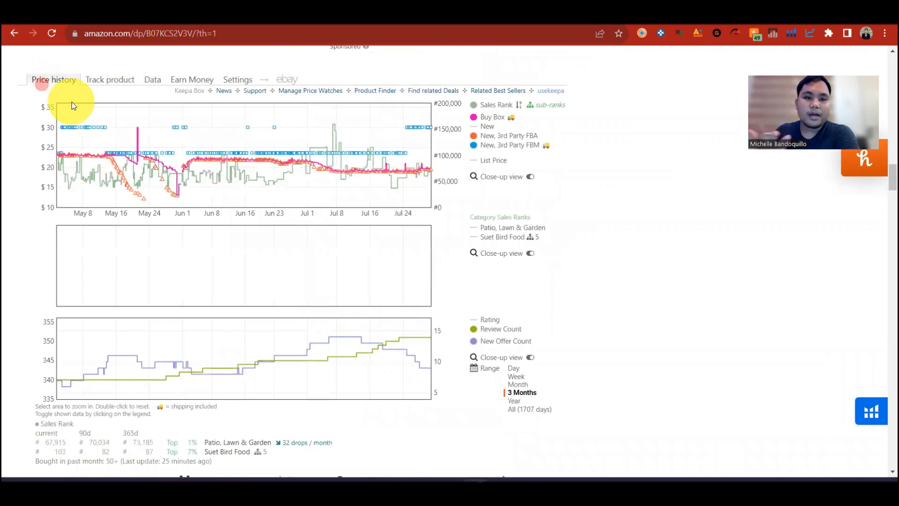